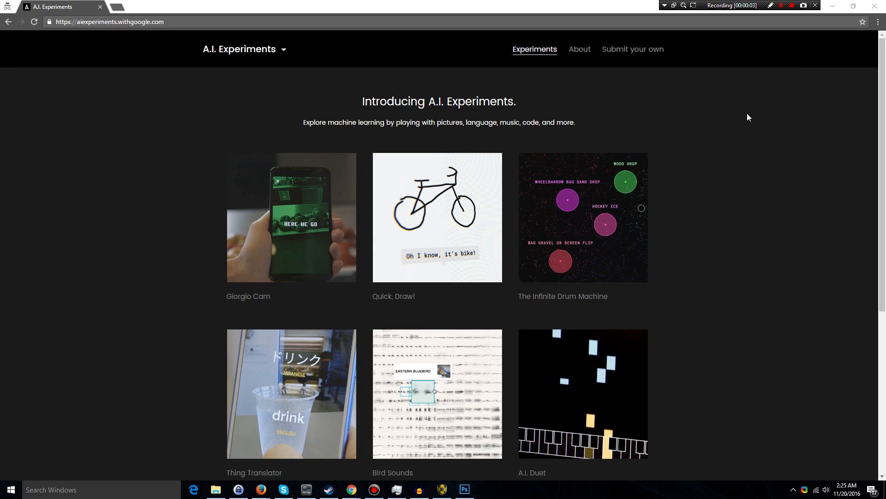
mouse_move(740, 149)
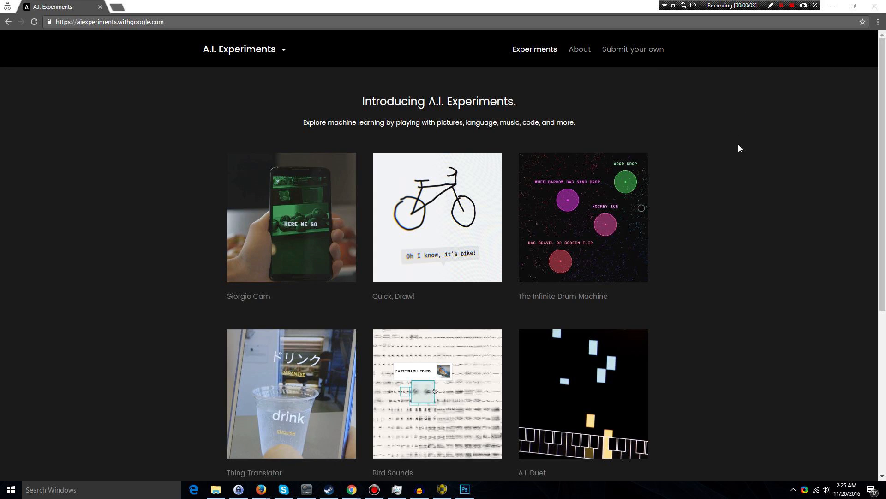
mouse_move(715, 152)
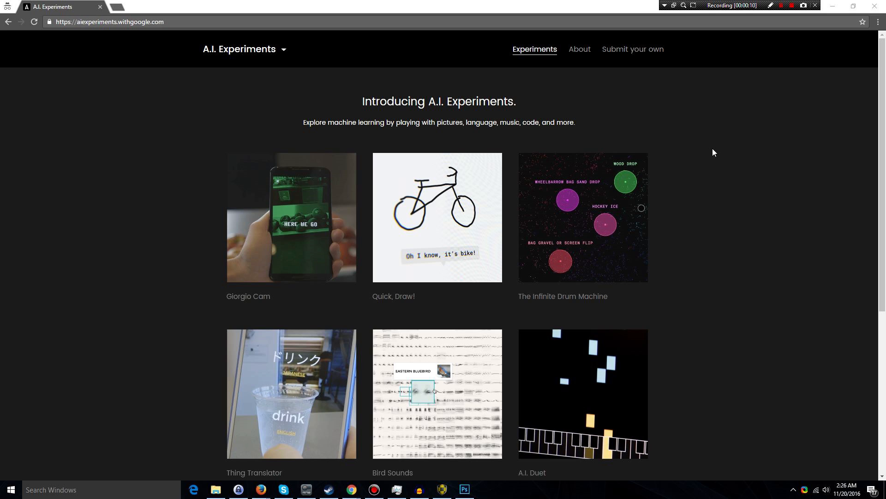
mouse_move(721, 149)
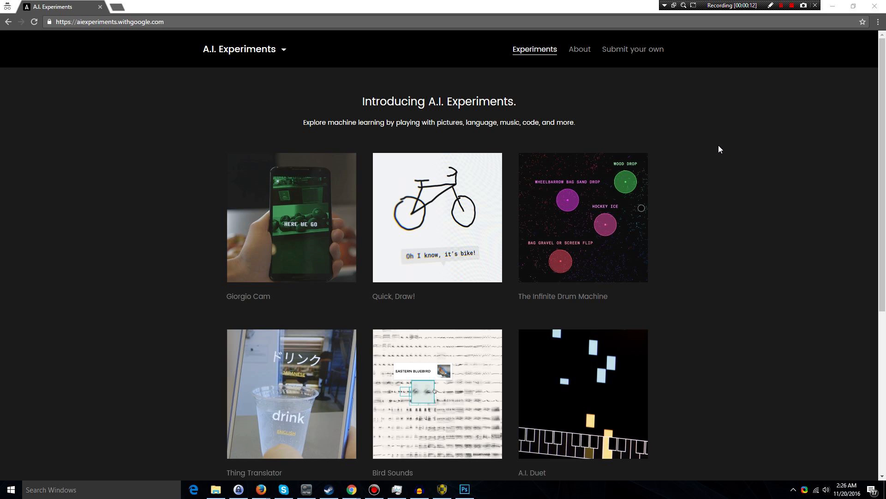
mouse_move(702, 152)
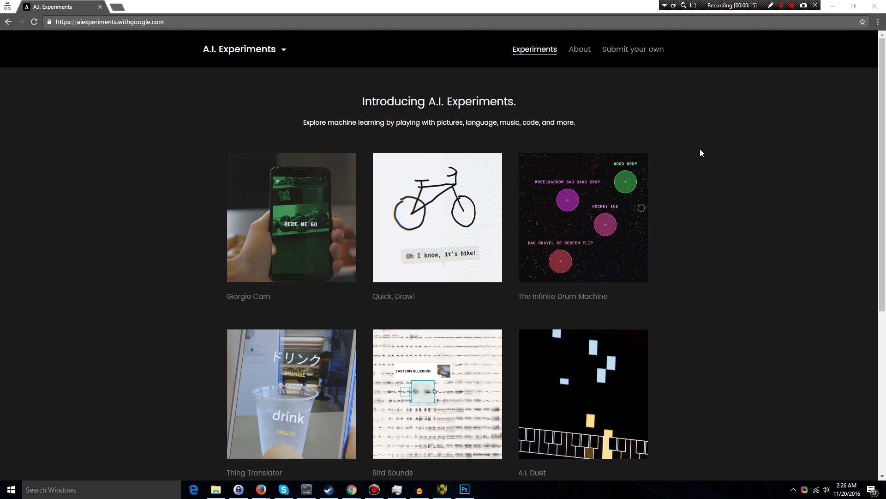
mouse_move(691, 115)
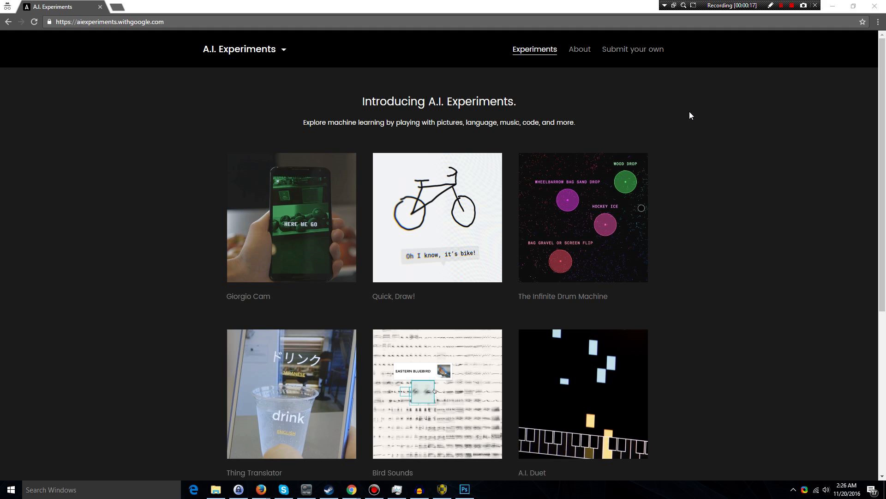
mouse_move(374, 297)
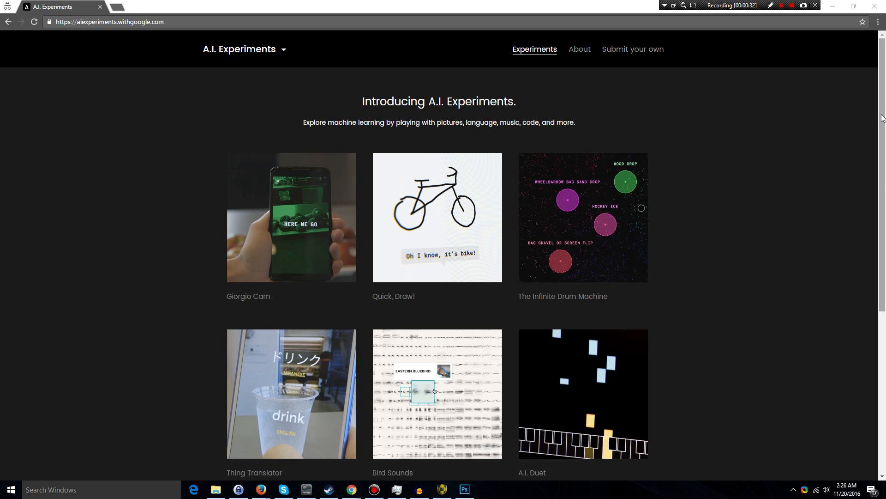
Scroll through the A.I. Experiments gallery to find Quick, Draw!
scroll("down", 3)
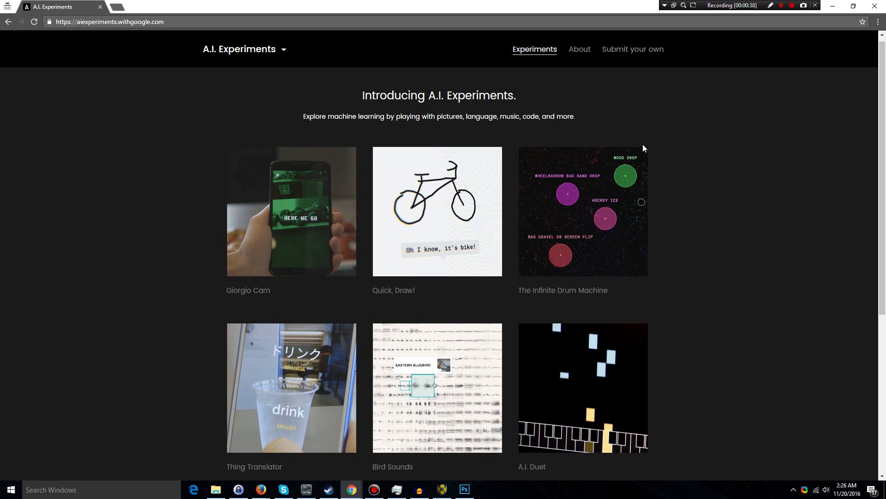
mouse_move(389, 294)
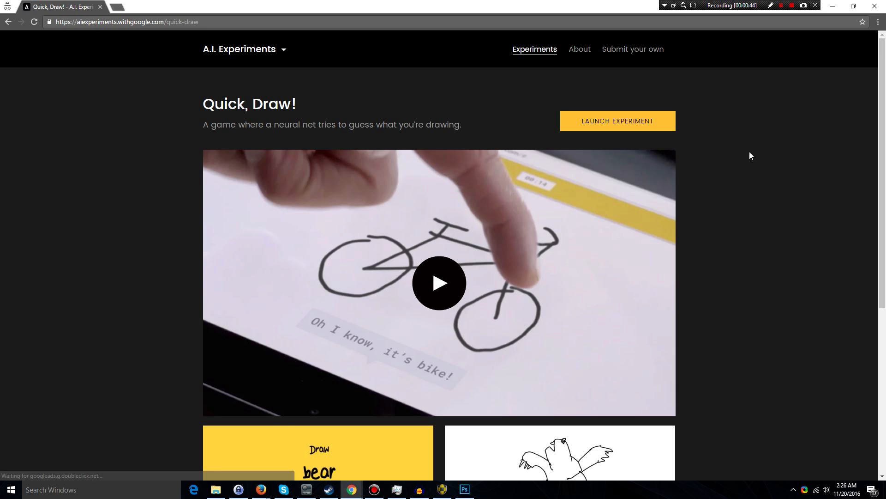
Launch Quick, Draw!, start a game, and draw the pillow outline
left_click(618, 121)
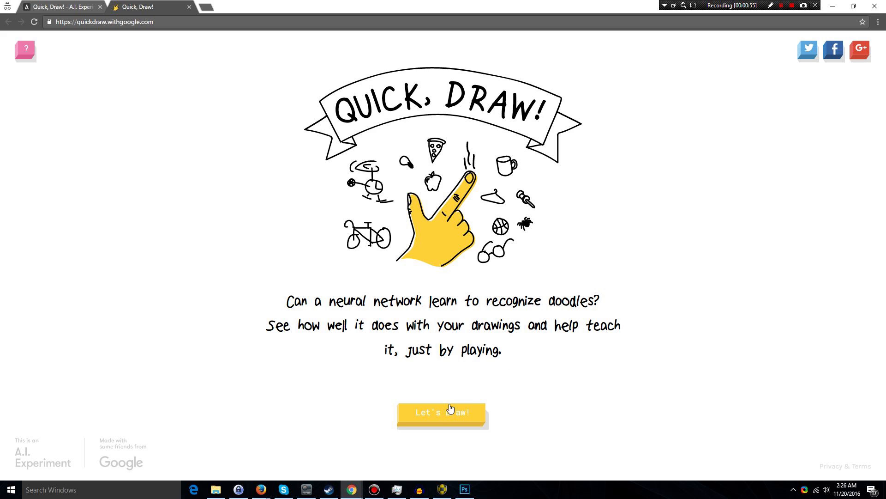
left_click(442, 412)
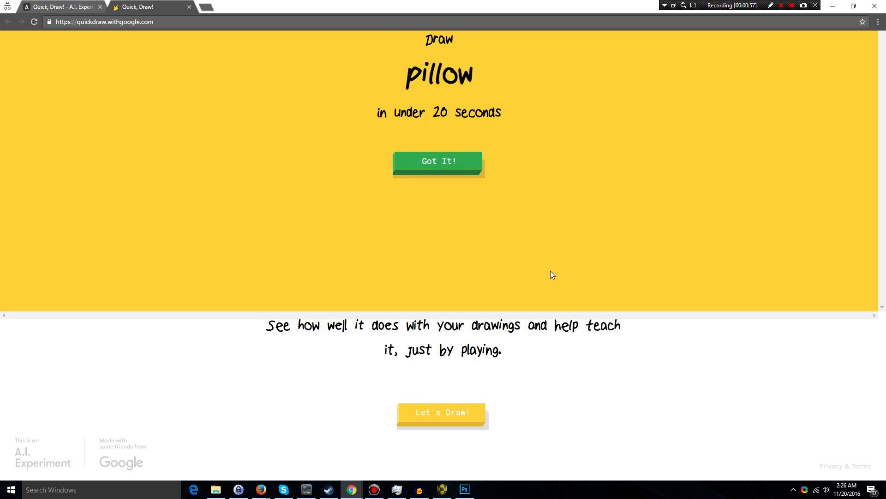
left_click(443, 412)
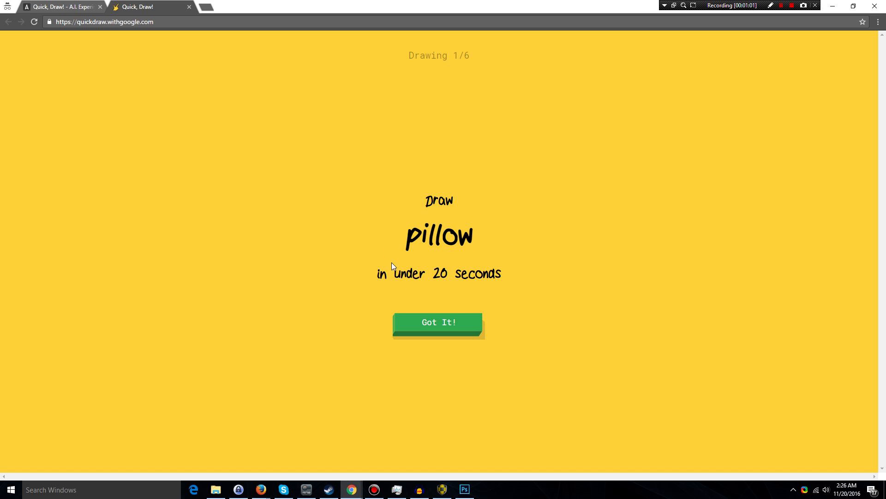
mouse_move(443, 330)
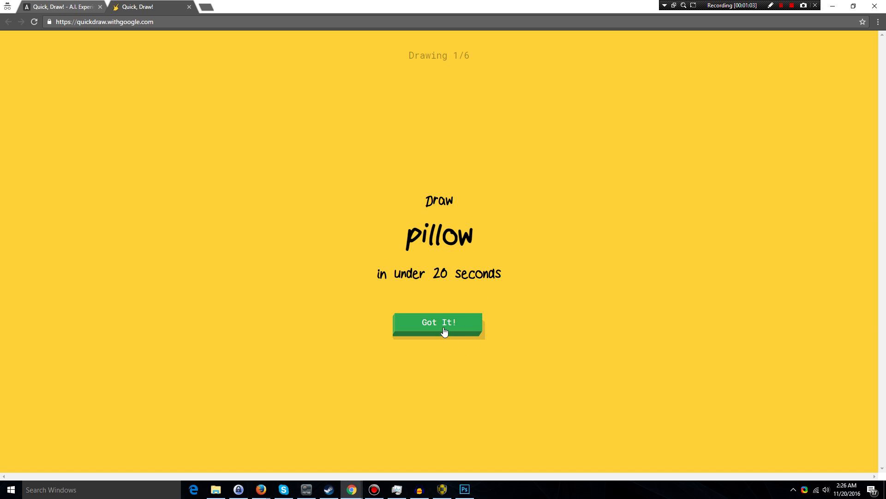
left_click(439, 322)
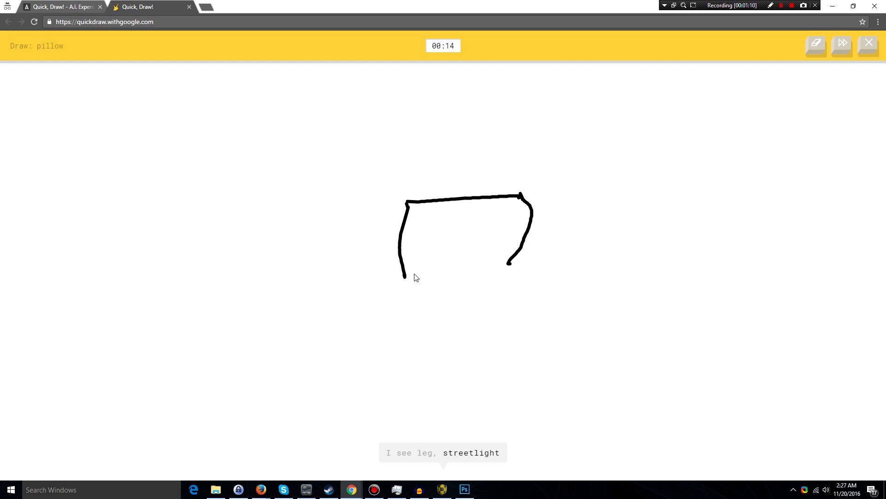
left_click_drag(404, 277, 513, 262)
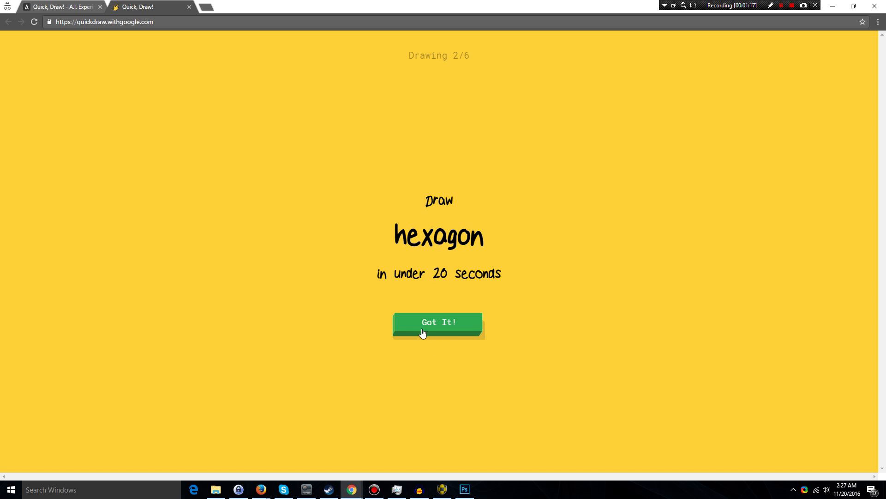
Accept the hexagon and pliers prompts and draw the pliers
left_click(438, 322)
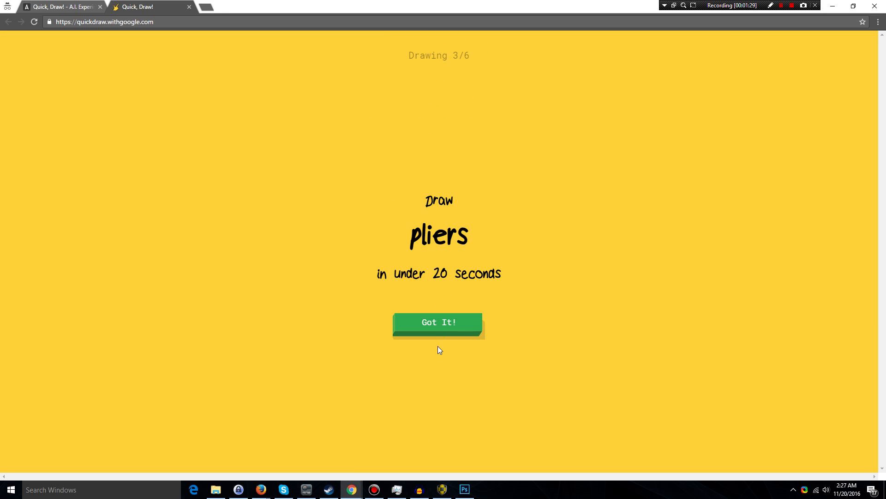
mouse_move(437, 329)
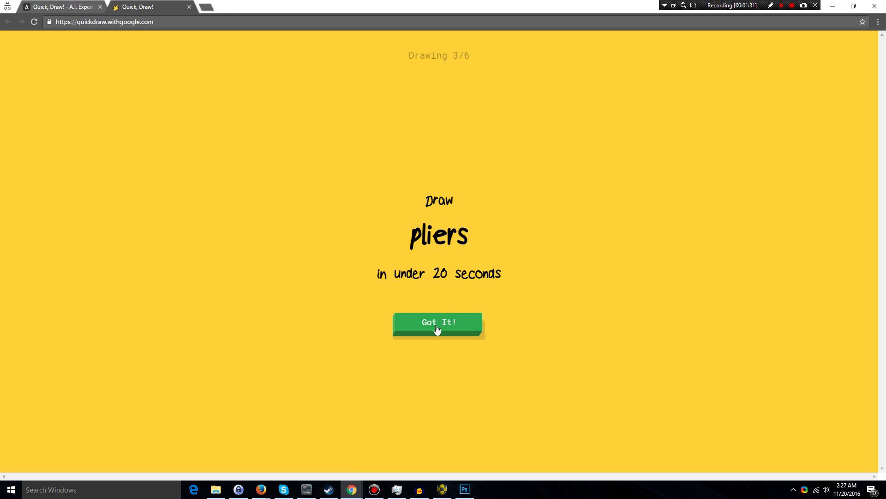
left_click(438, 322)
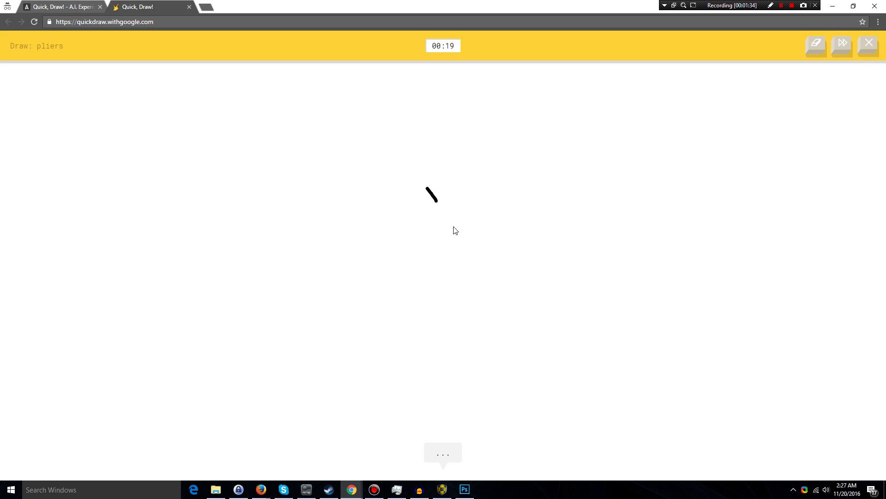
left_click_drag(455, 186, 455, 294)
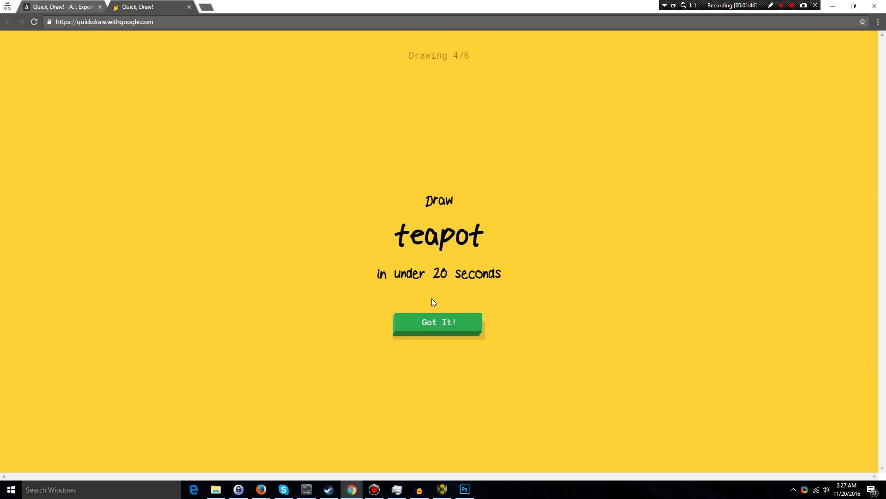
mouse_move(436, 284)
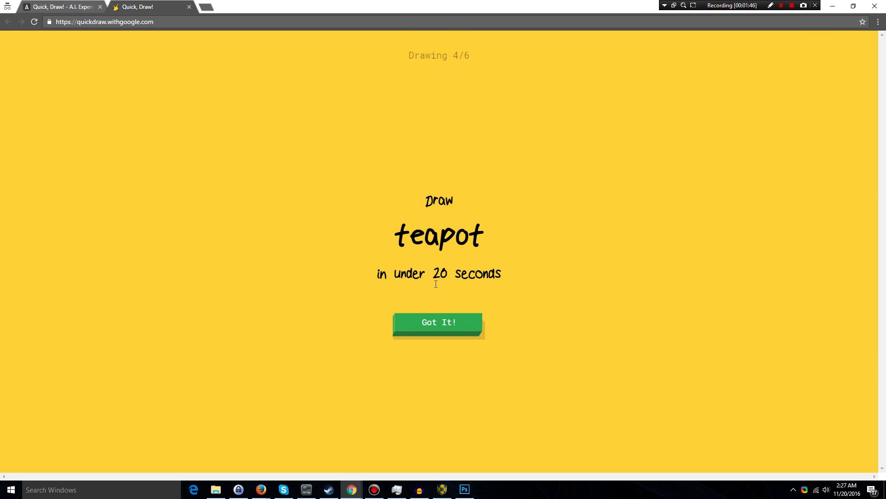
Draw the teapot with a lid knob, base line and steam strokes
left_click(439, 322)
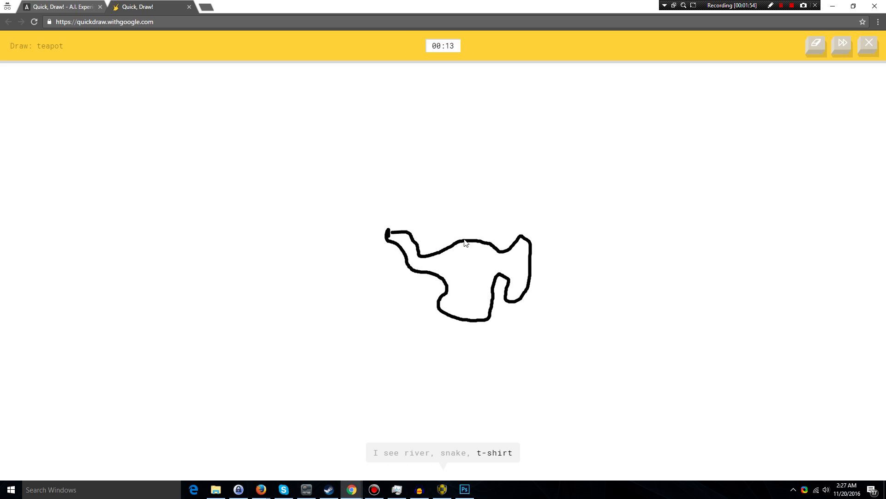
left_click_drag(471, 232, 472, 224)
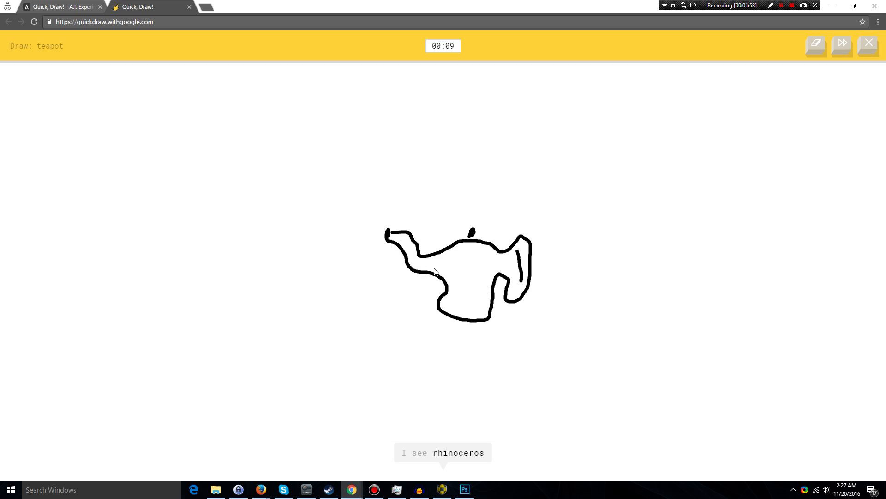
left_click_drag(415, 320, 541, 309)
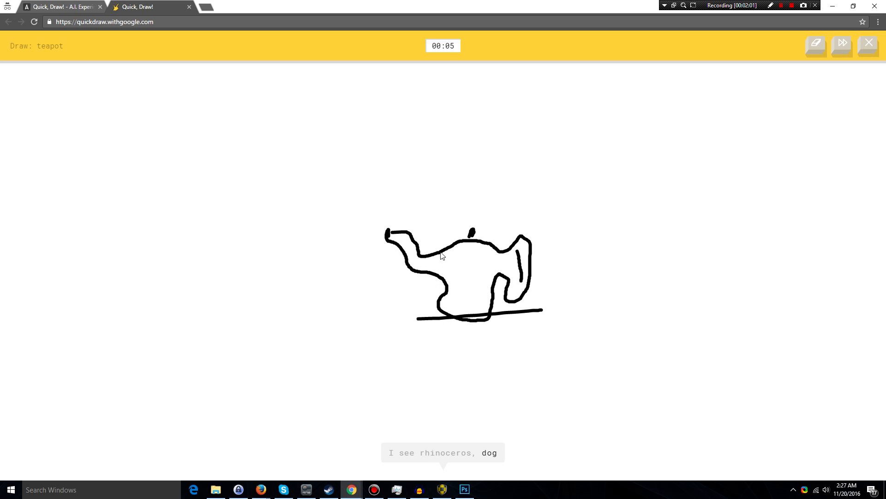
left_click_drag(356, 169, 384, 215)
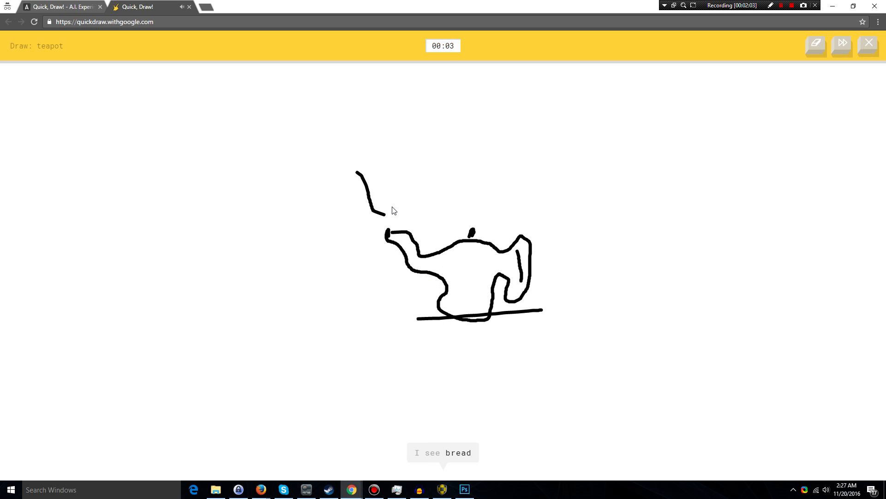
left_click_drag(384, 175, 430, 176)
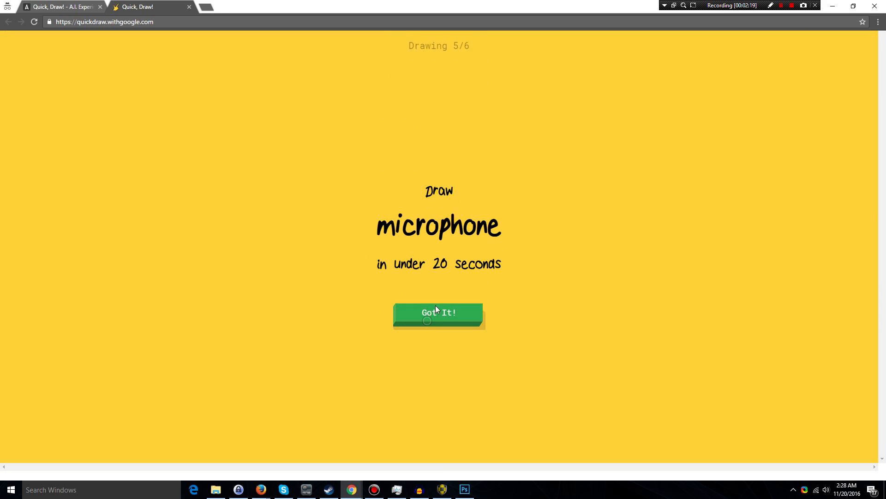
Draw the microphone head with a cord ending in a plug
left_click(439, 313)
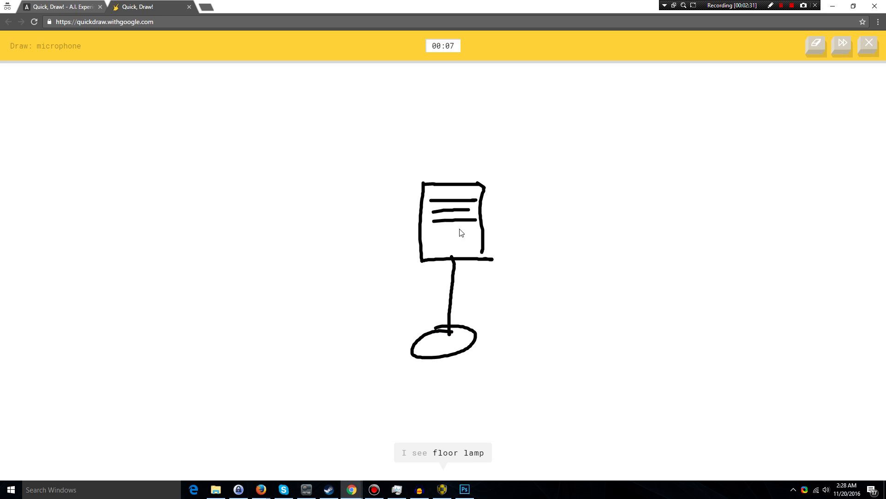
left_click_drag(453, 260, 607, 339)
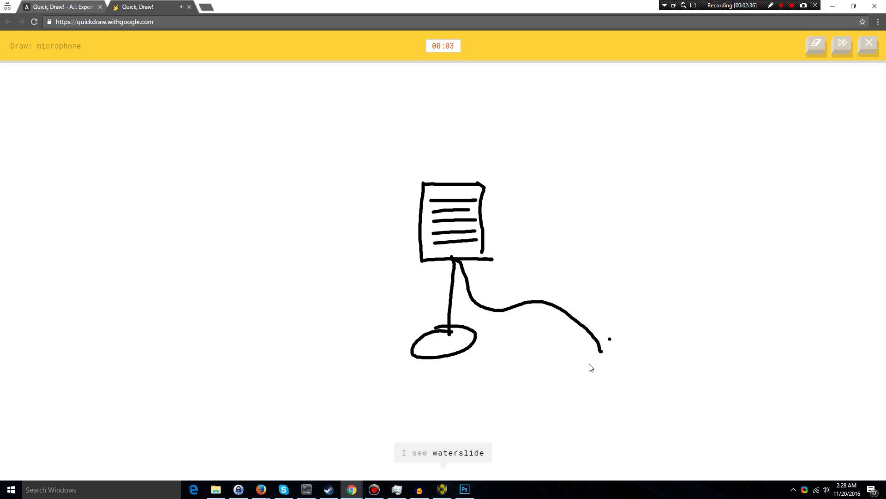
left_click_drag(602, 351, 617, 362)
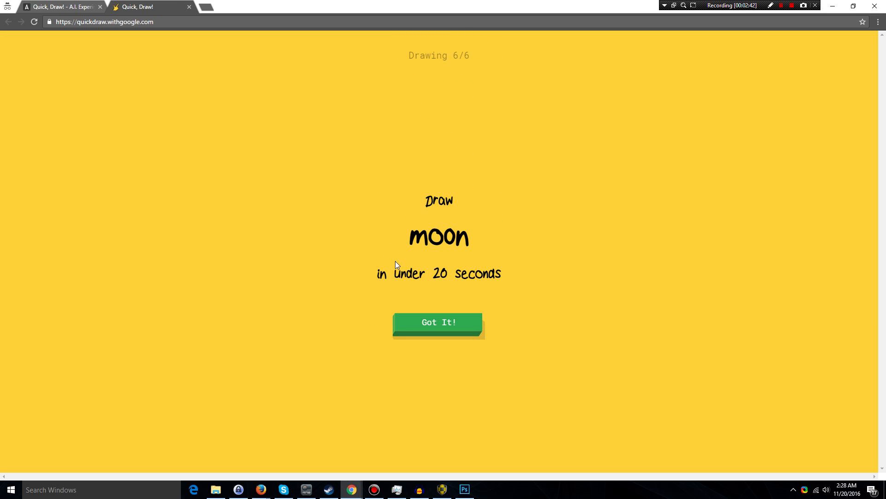
mouse_move(417, 282)
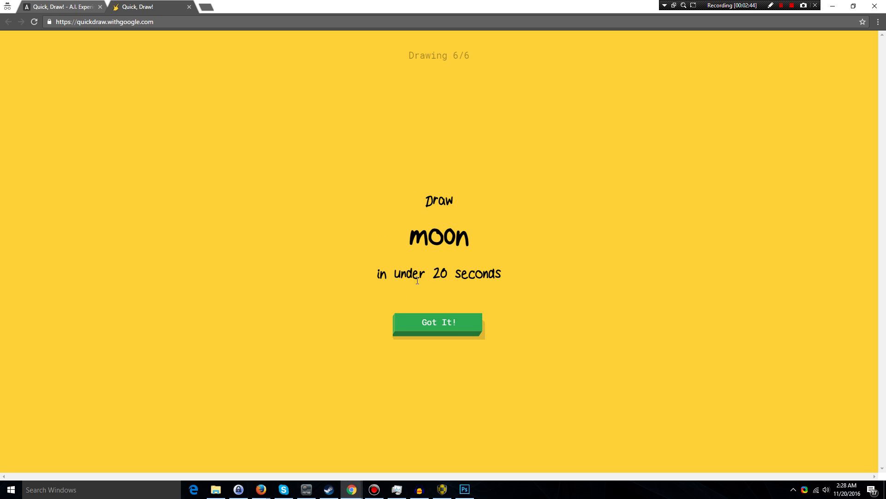
scroll("down", 3)
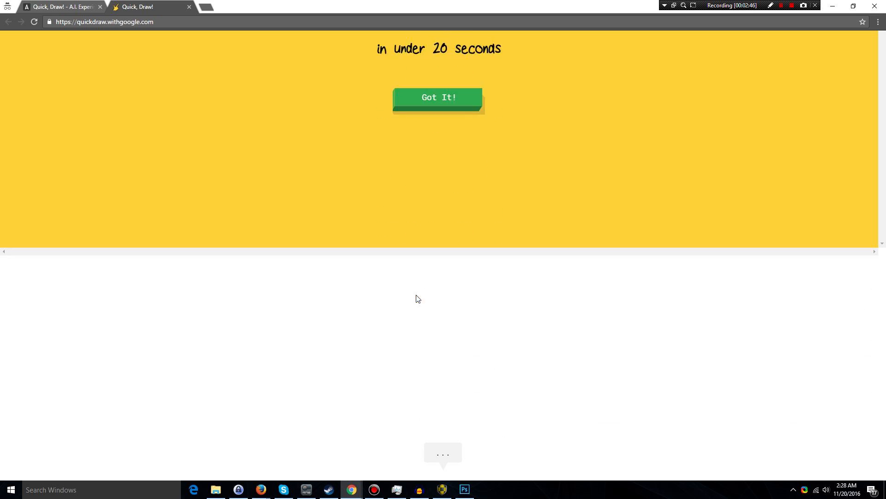
Accept the moon prompt and draw the final doodle
left_click(438, 97)
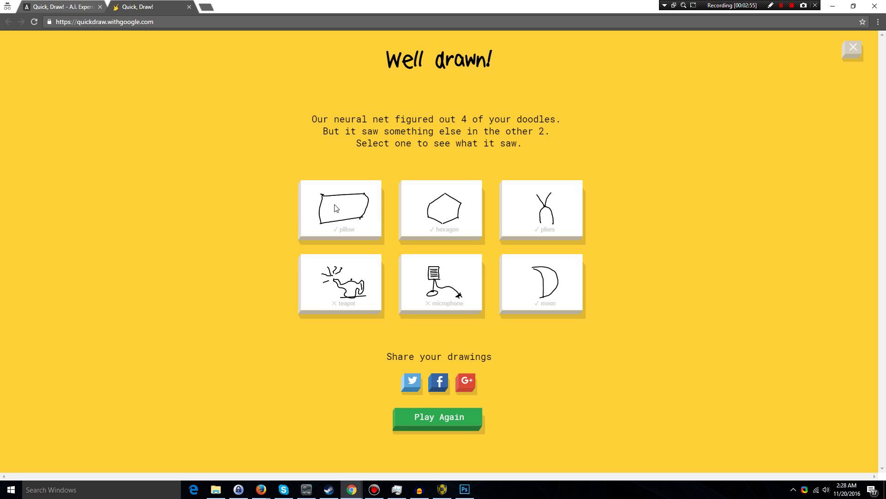
mouse_move(416, 393)
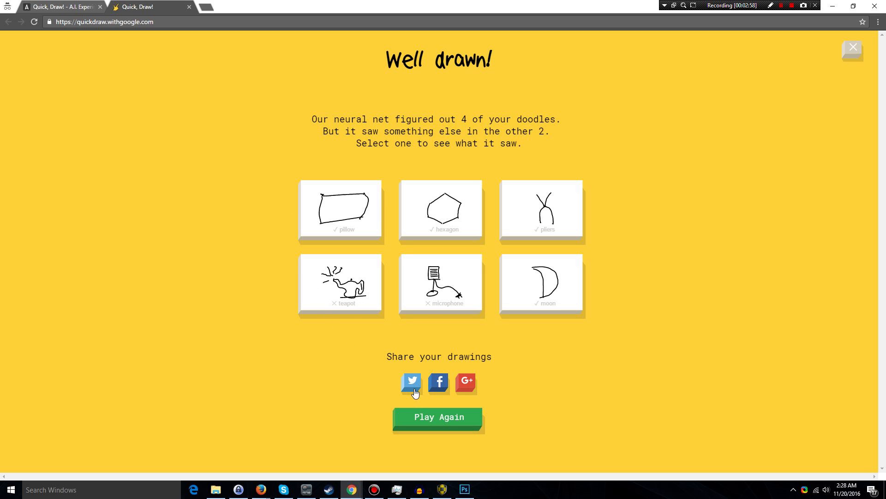
left_click(341, 211)
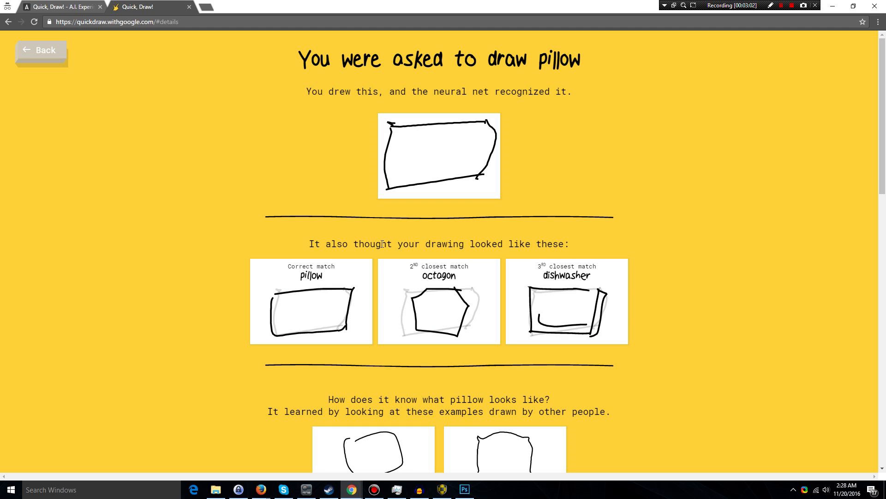
mouse_move(498, 328)
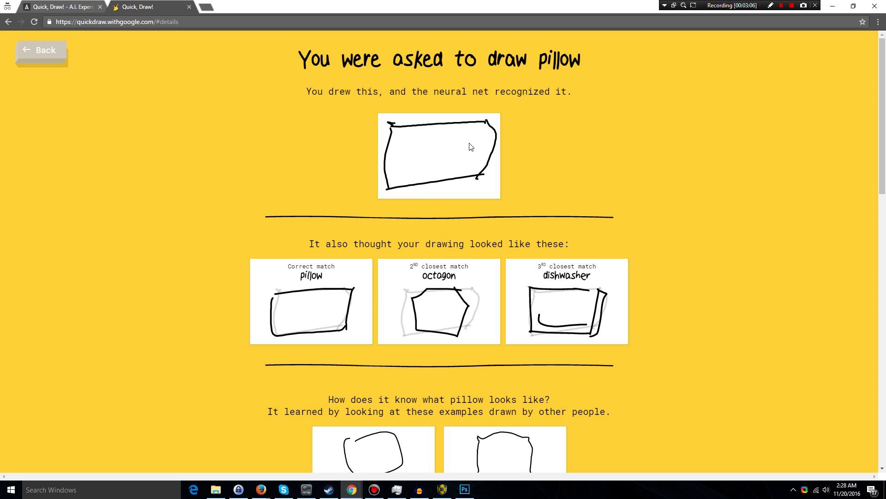
mouse_move(290, 327)
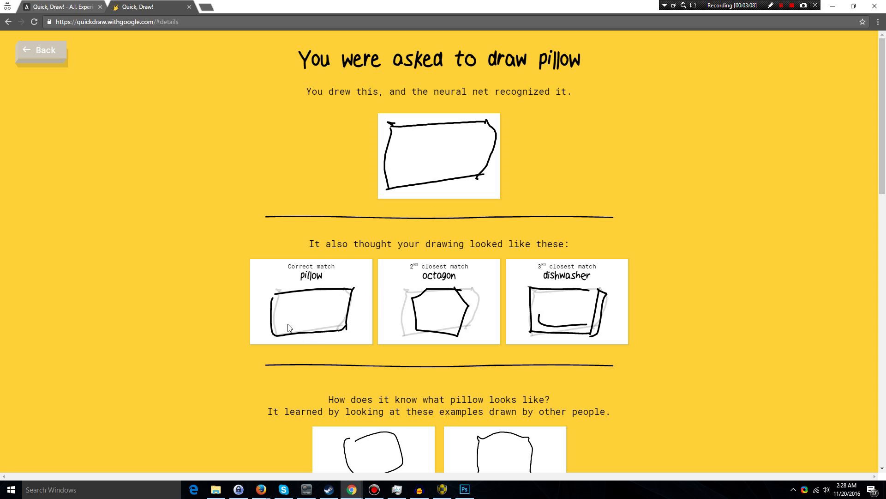
mouse_move(508, 320)
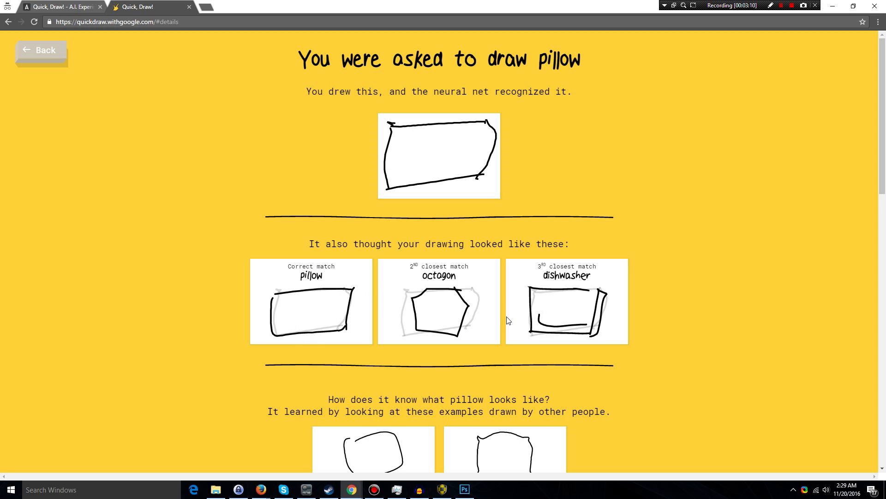
mouse_move(494, 302)
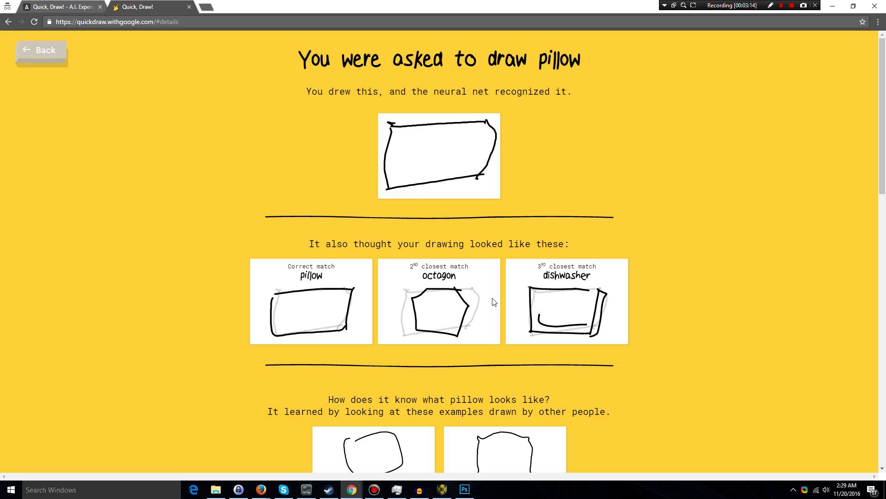
mouse_move(867, 147)
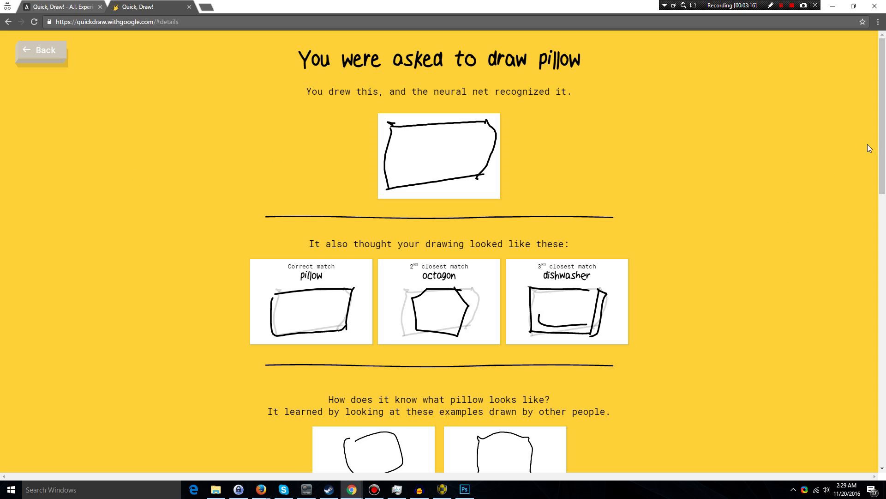
scroll("down", 3)
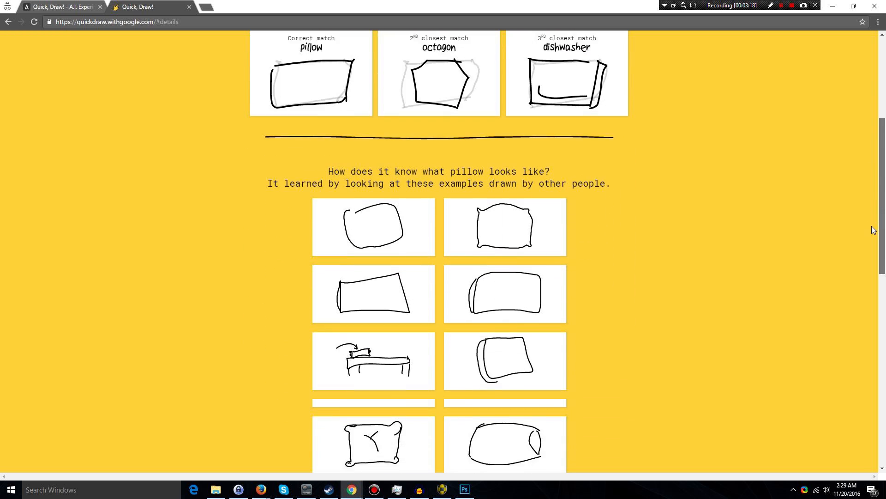
scroll("down", 3)
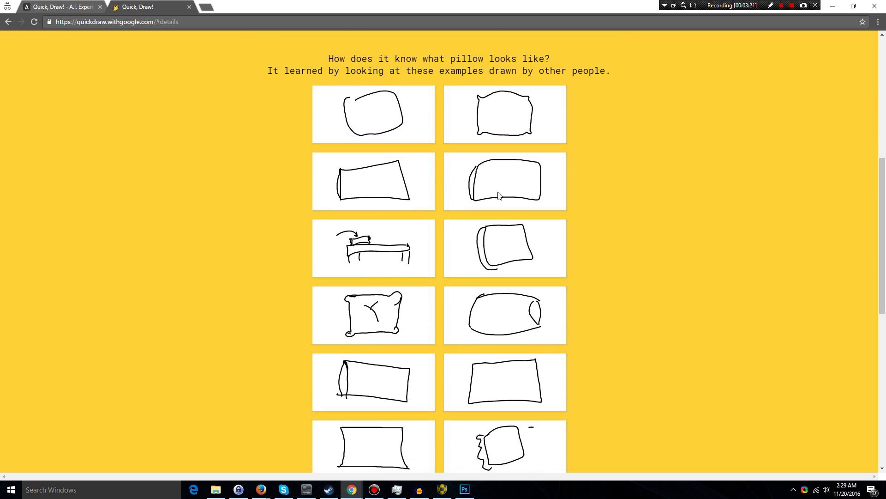
mouse_move(680, 262)
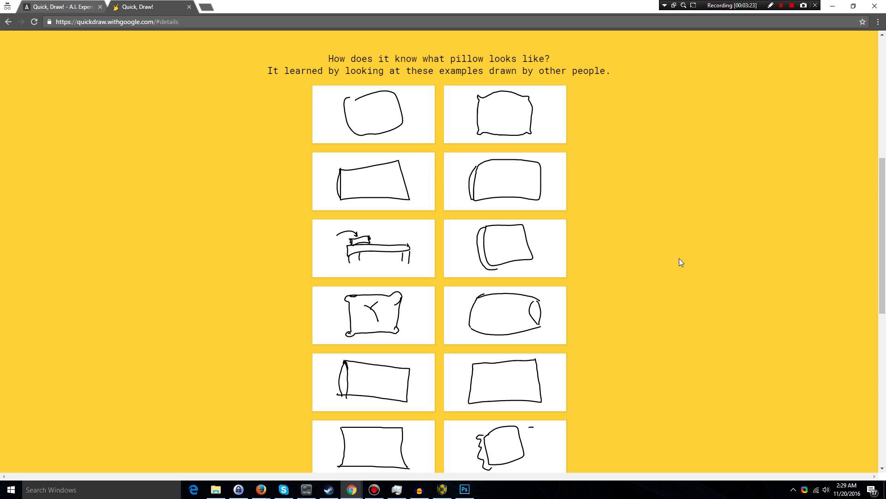
mouse_move(864, 188)
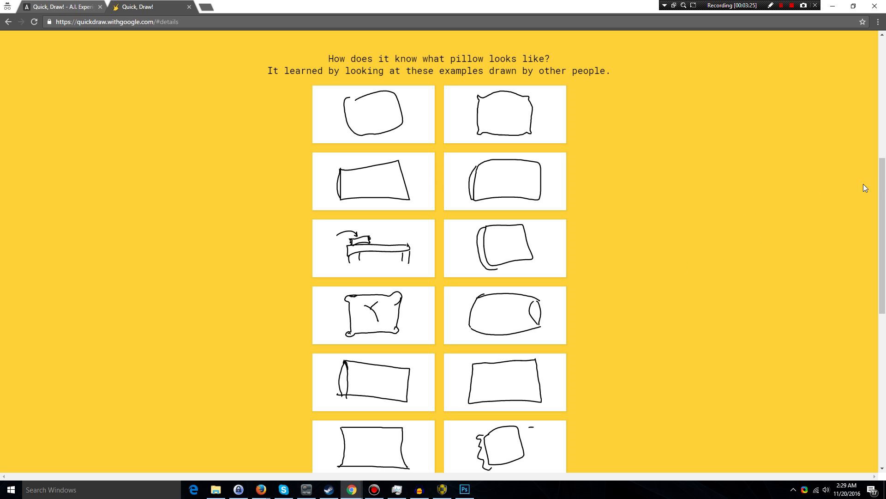
scroll("down", 3)
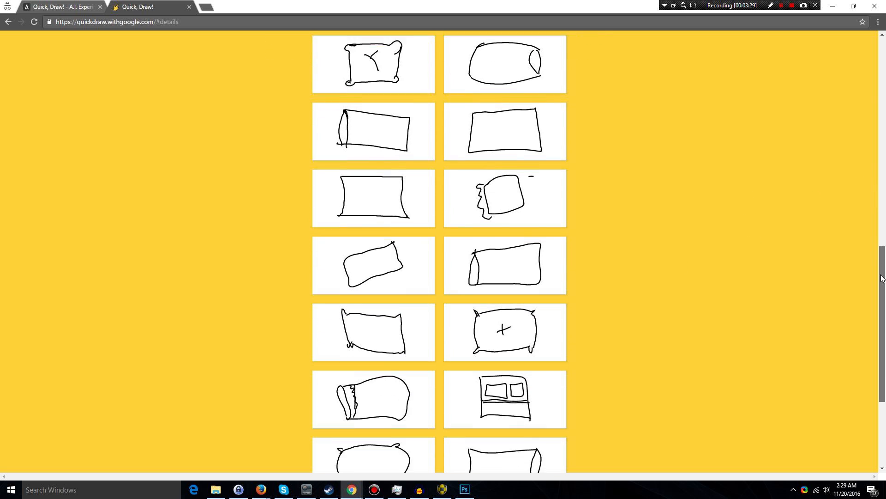
scroll("down", 3)
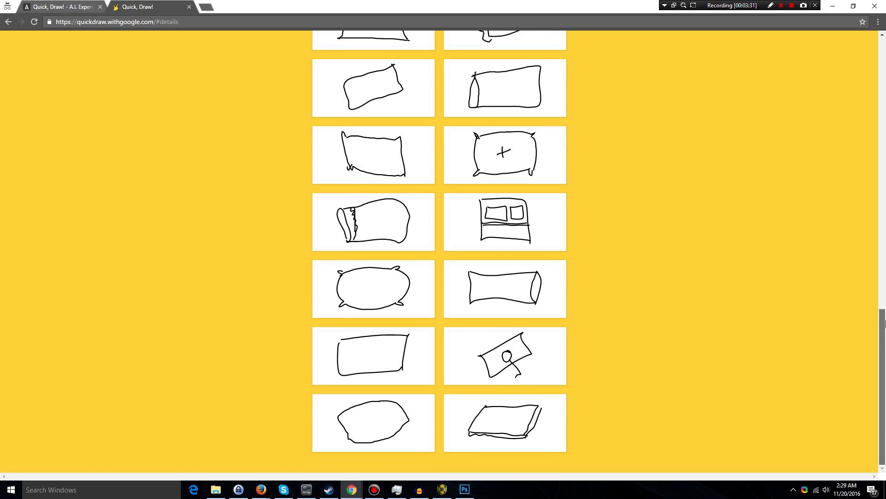
scroll("up", 3)
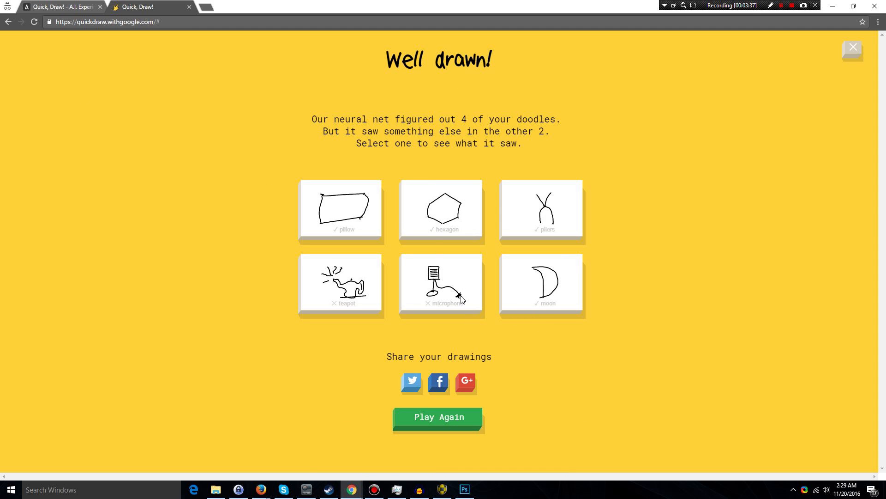
Review the microphone doodle's detail page and scroll through its examples
left_click(441, 286)
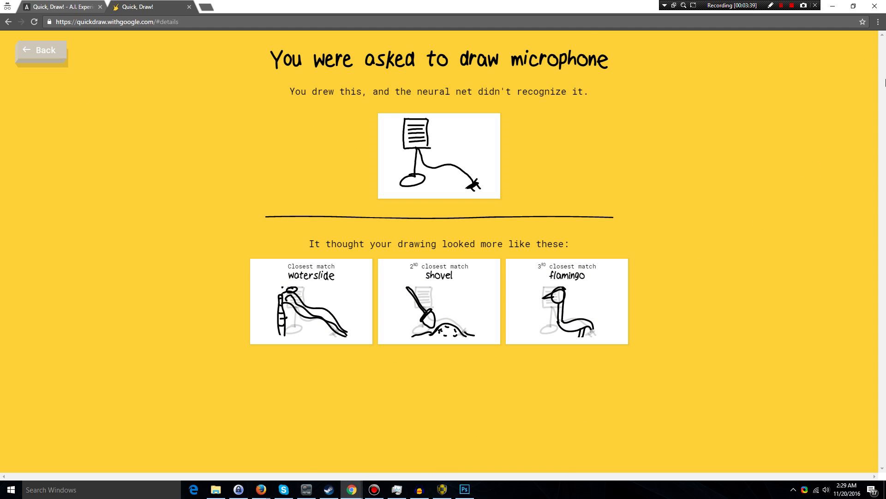
scroll("down", 3)
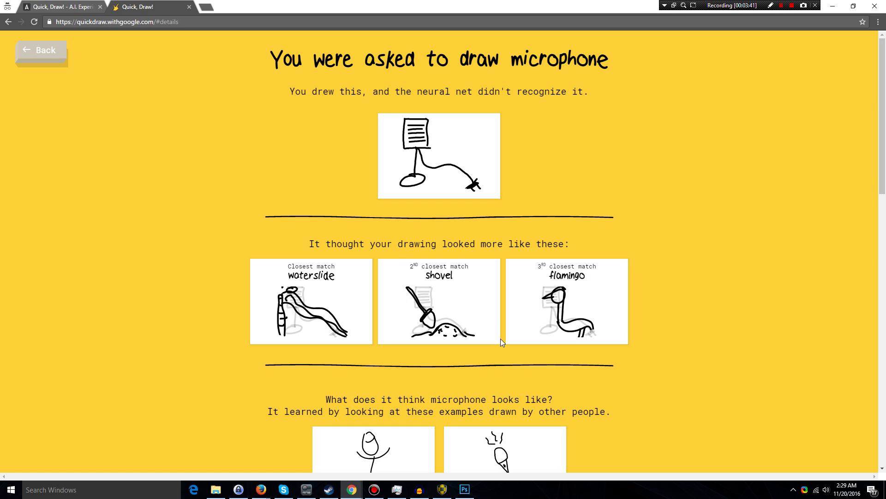
mouse_move(359, 311)
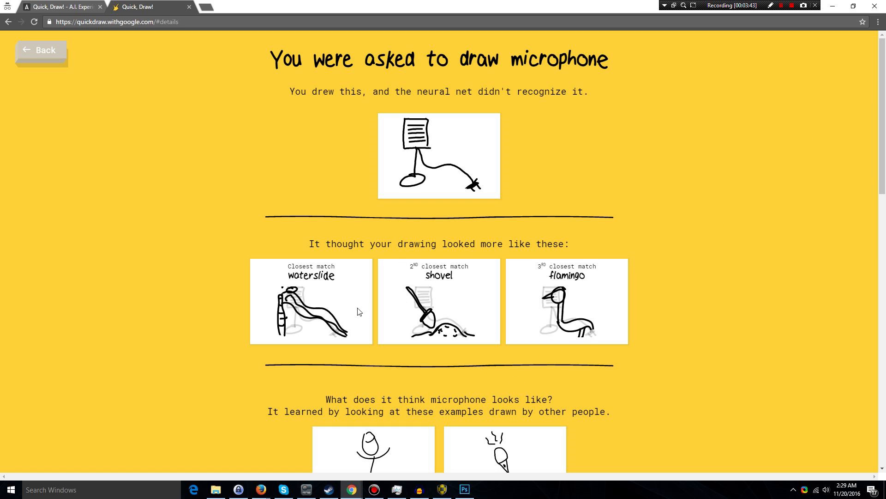
mouse_move(472, 339)
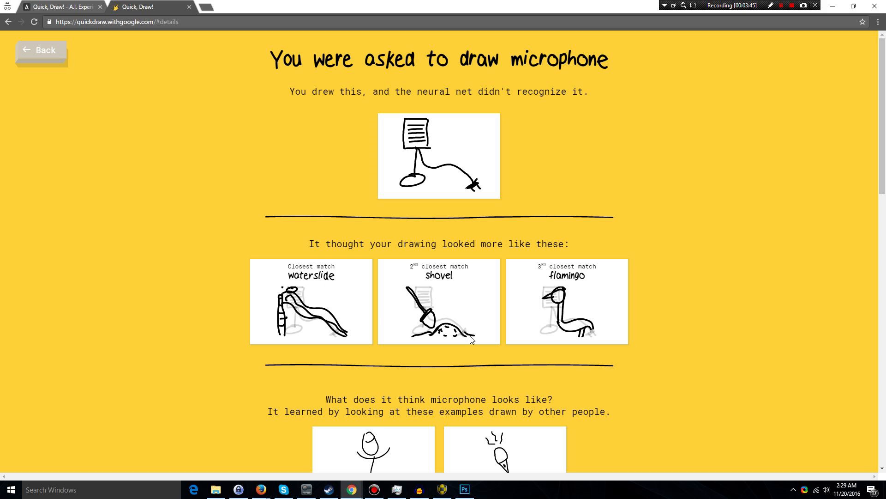
mouse_move(550, 341)
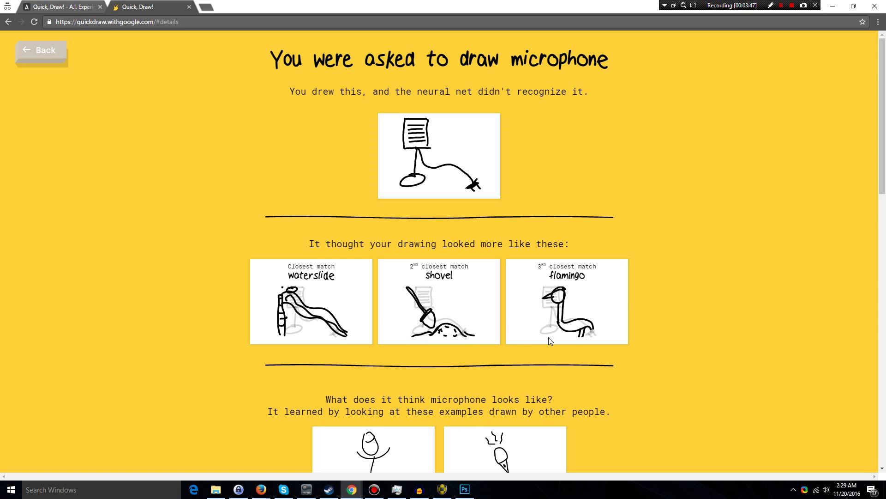
mouse_move(868, 163)
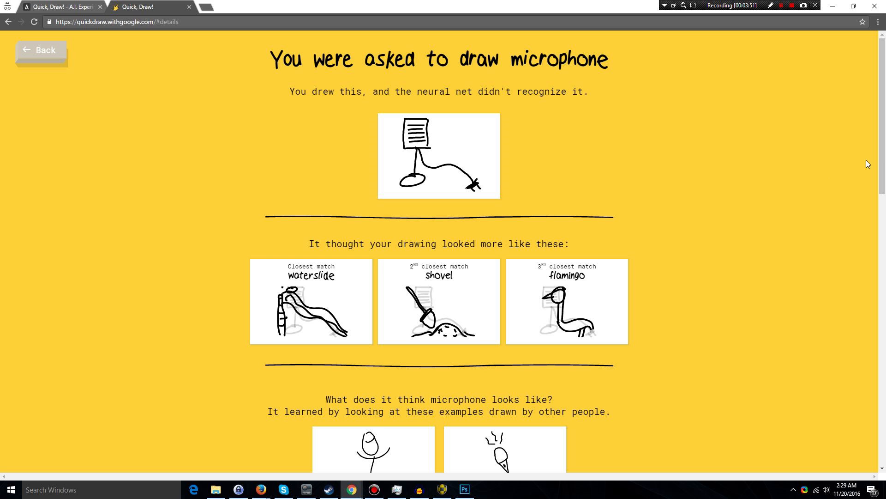
scroll("down", 3)
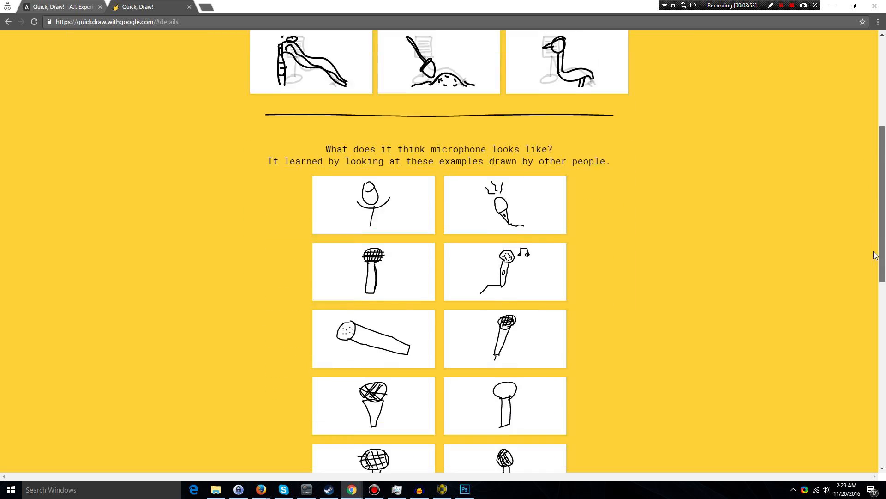
scroll("down", 3)
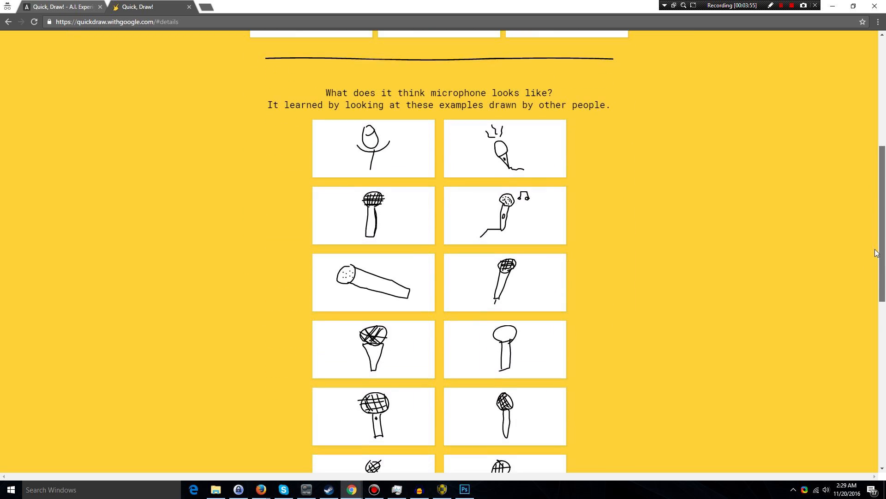
scroll("down", 3)
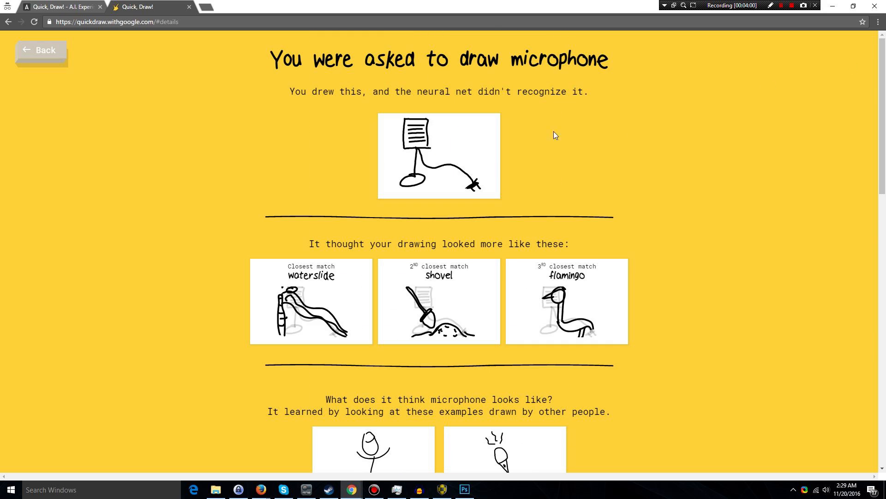
Return to the summary, view the pliers details, then start a new game
left_click(41, 50)
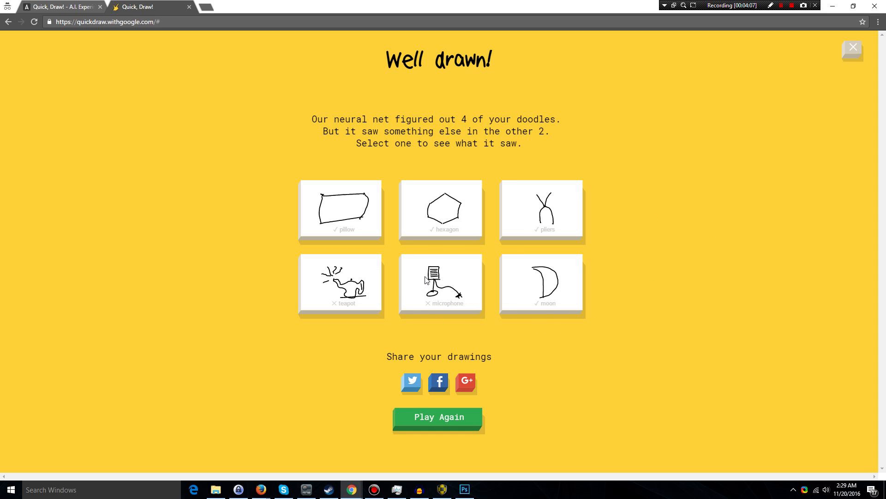
left_click(542, 211)
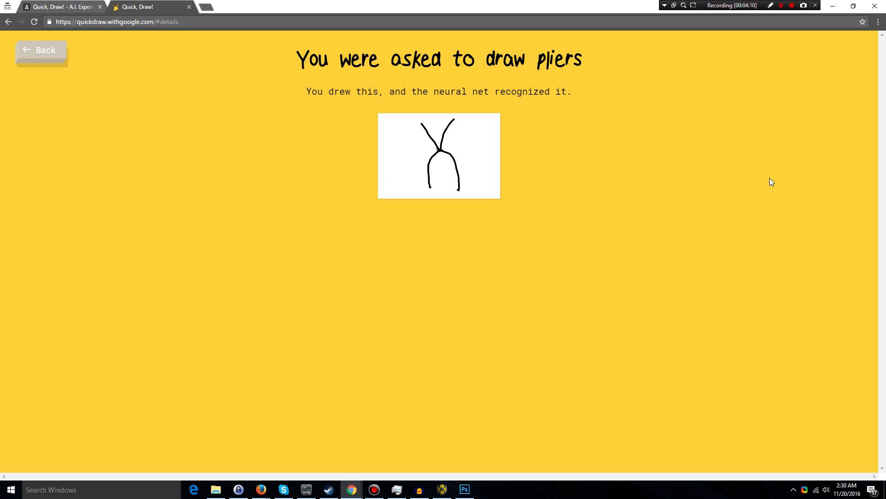
left_click(42, 50)
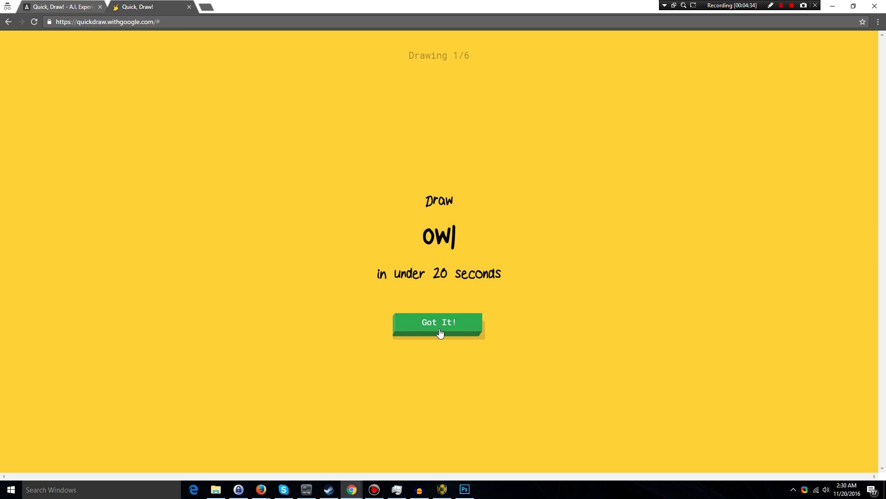
mouse_move(431, 325)
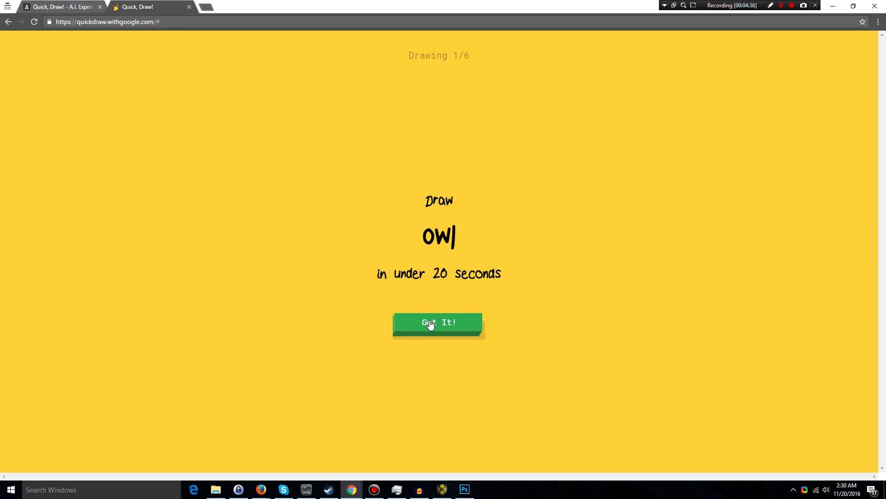
Doodle the owl, then accept the hockey puck and cow prompts
left_click(439, 323)
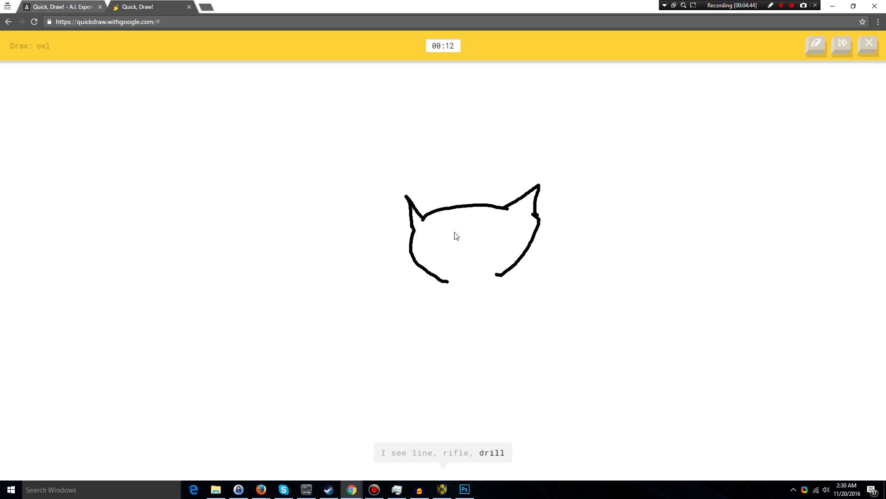
left_click_drag(439, 229, 469, 260)
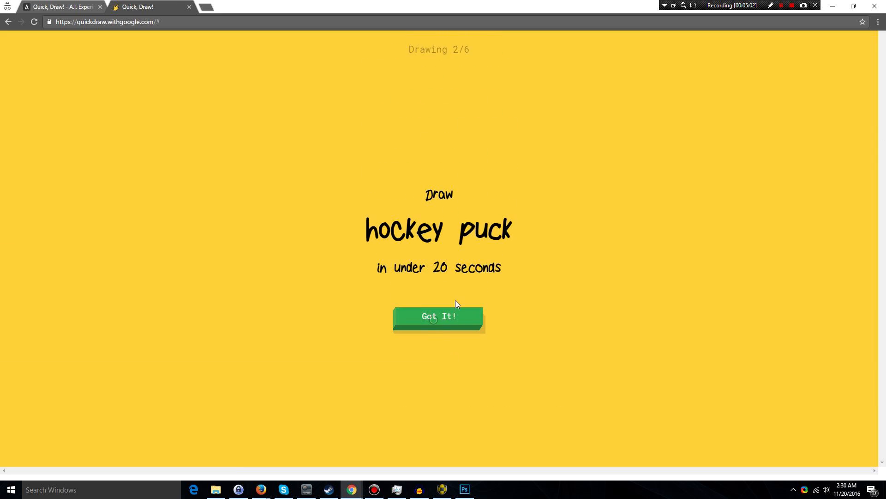
left_click(439, 316)
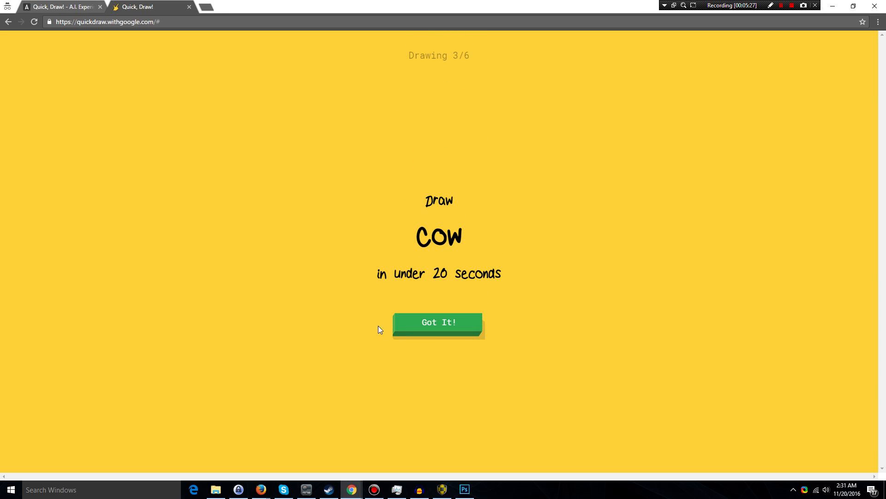
mouse_move(408, 311)
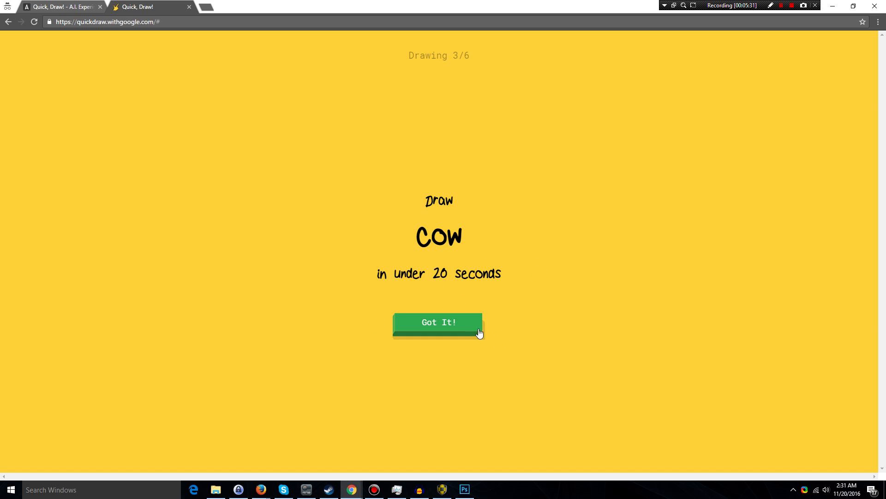
left_click(438, 322)
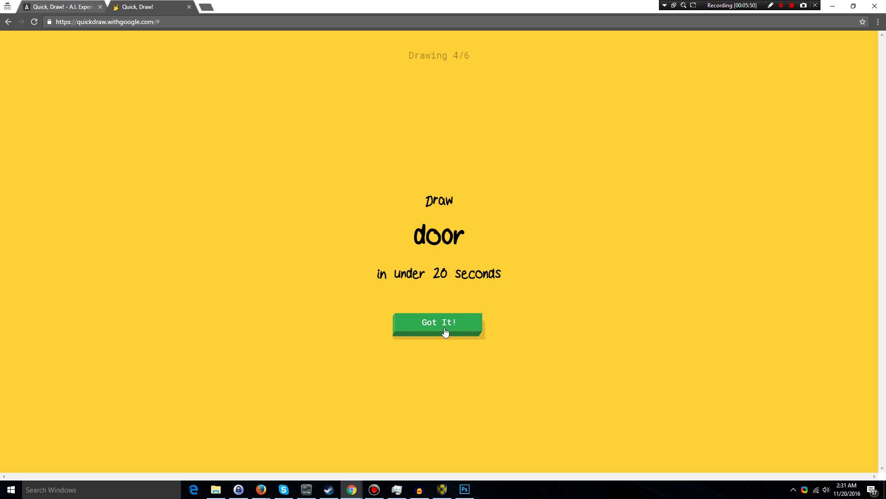
Draw the door and the belt with buckle and strap, then begin the cloud
left_click(439, 322)
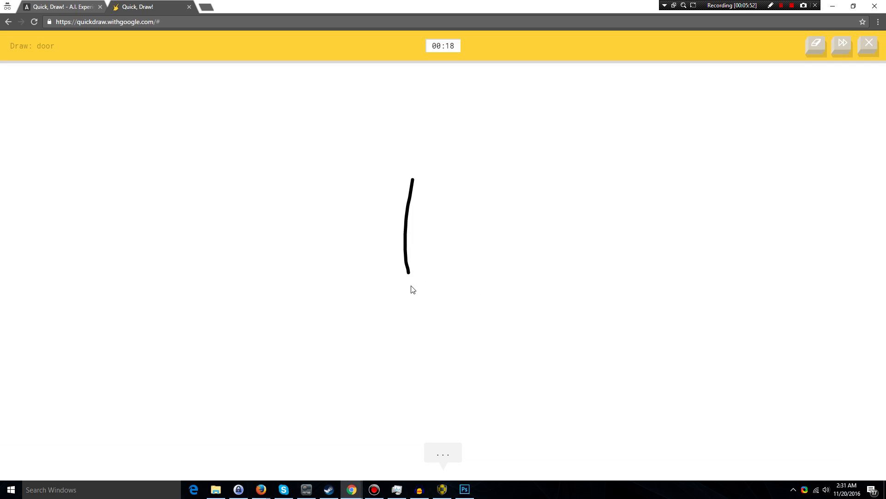
left_click_drag(411, 179, 496, 172)
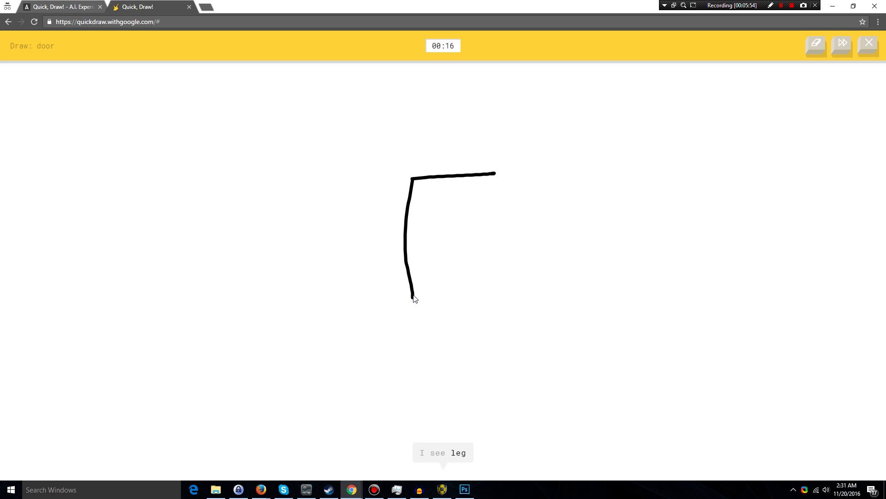
left_click_drag(413, 299, 498, 299)
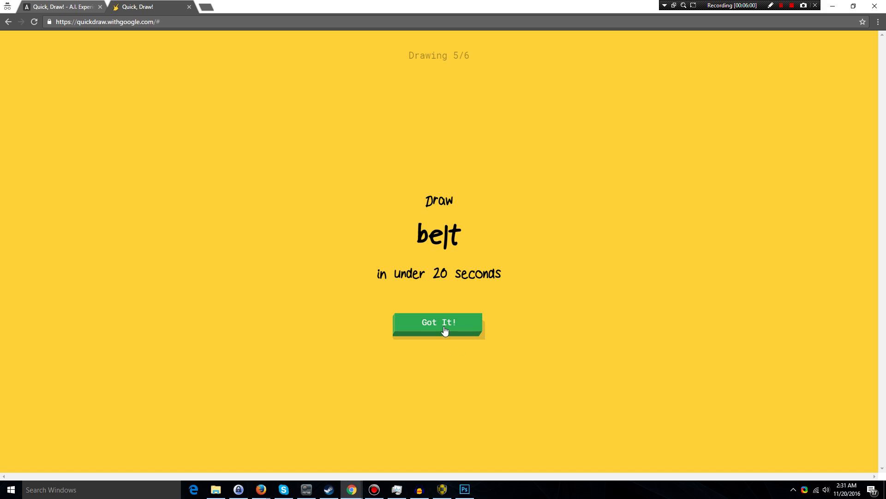
left_click(438, 322)
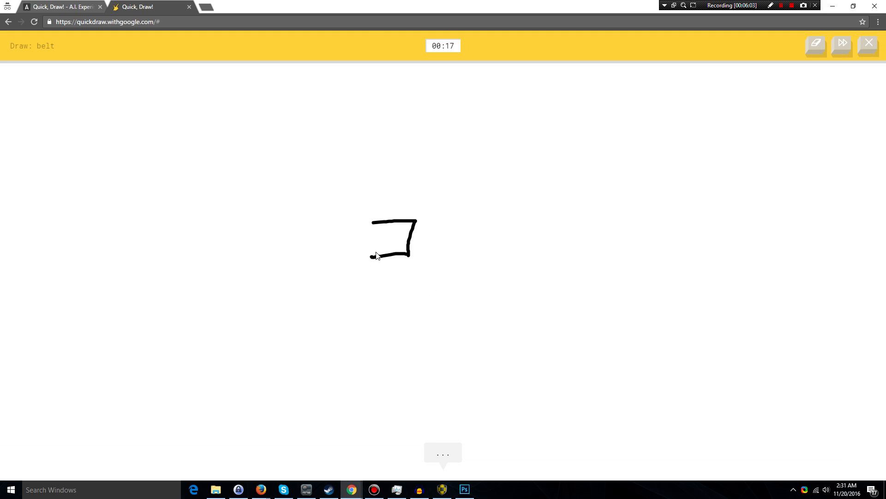
left_click_drag(373, 258, 610, 214)
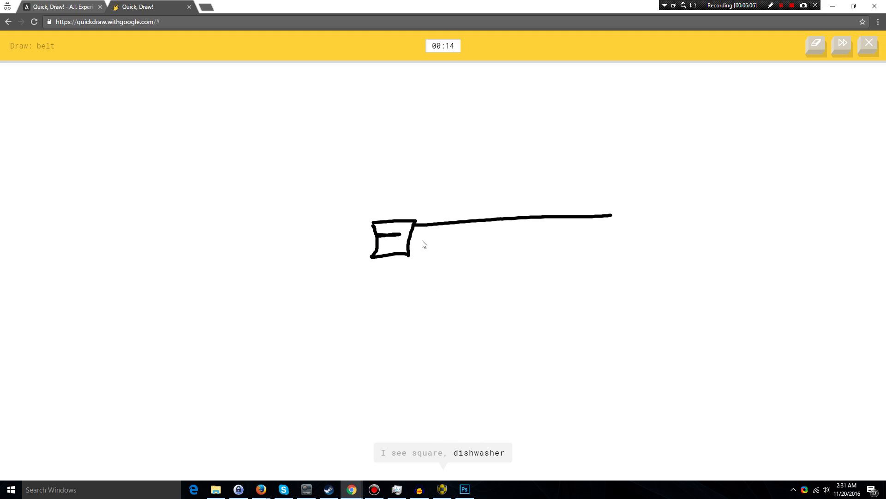
left_click_drag(421, 243, 610, 223)
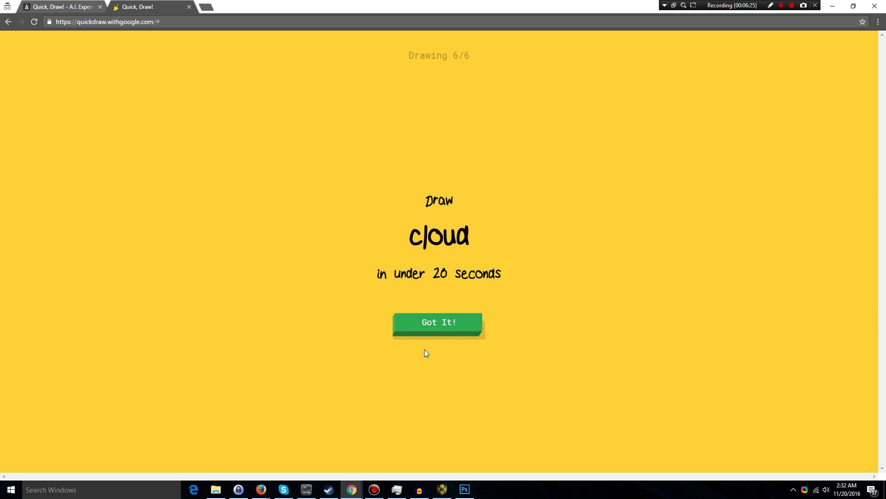
mouse_move(437, 335)
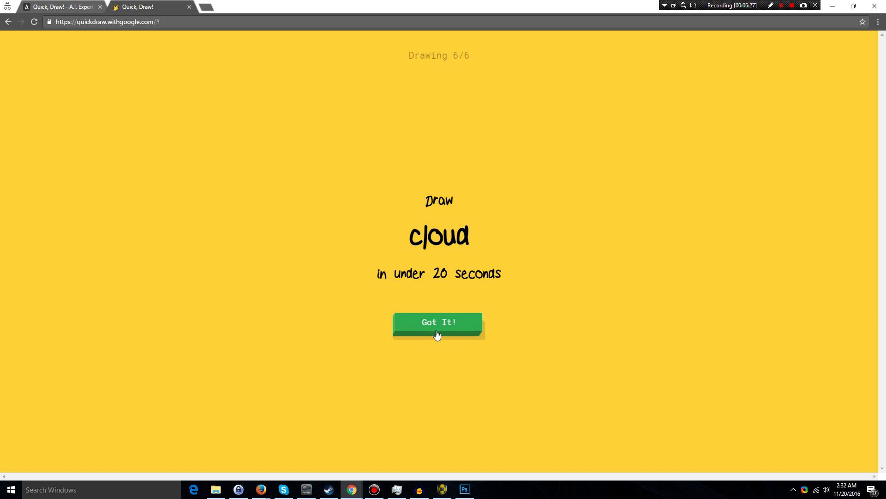
left_click(439, 322)
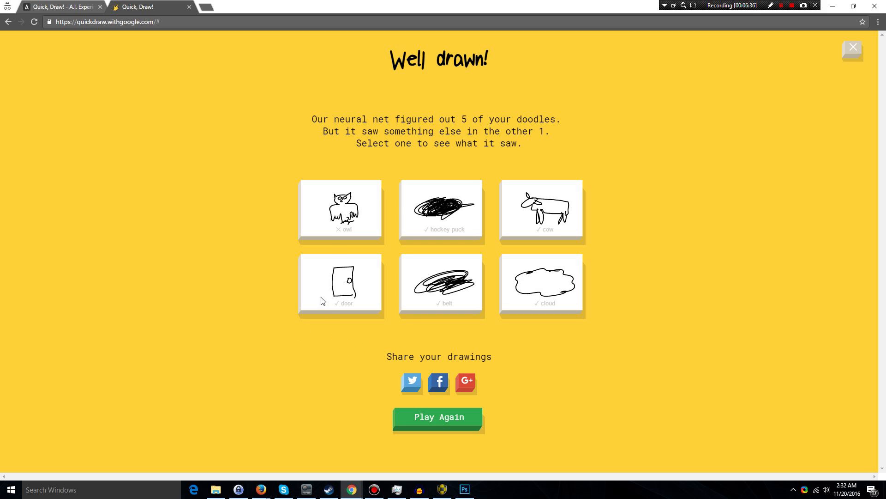
mouse_move(328, 328)
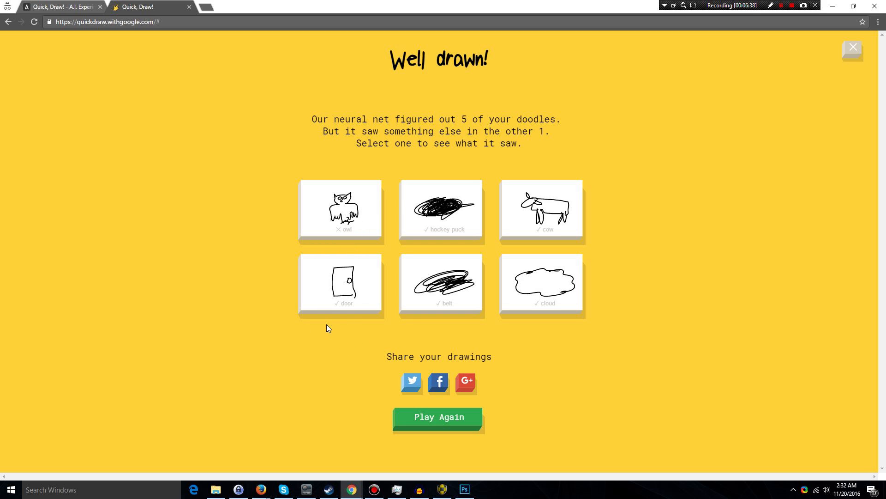
mouse_move(437, 219)
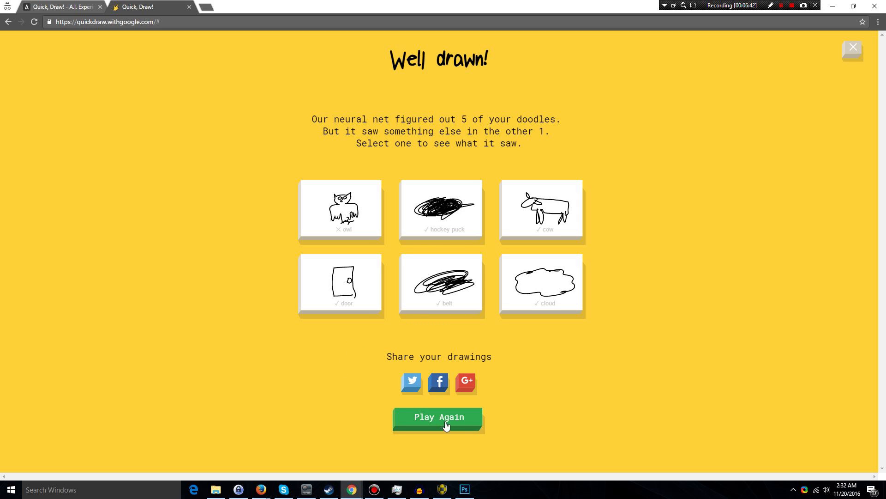
Start a new game and doodle the tree, potato, wristwatch and paint can
left_click(439, 417)
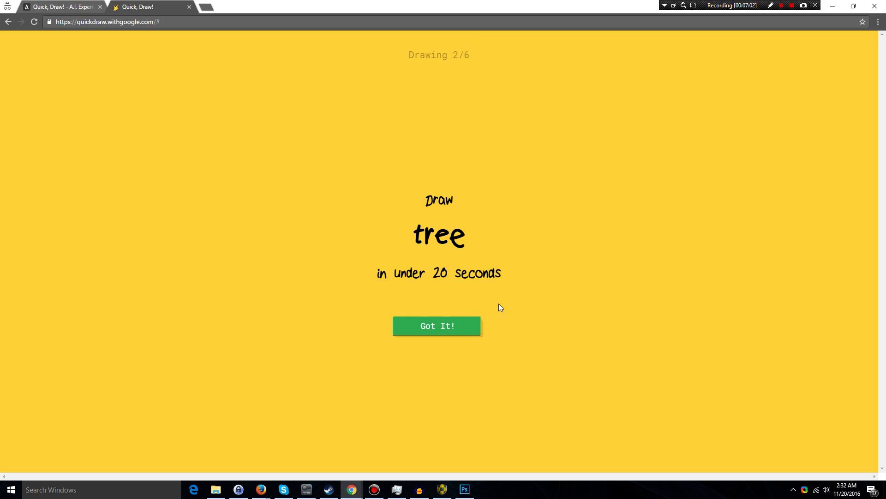
left_click(437, 326)
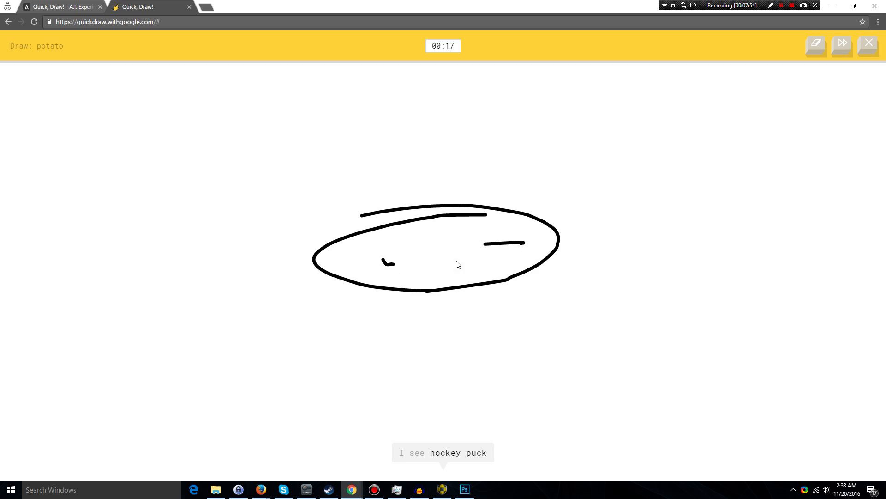
left_click_drag(458, 237, 447, 257)
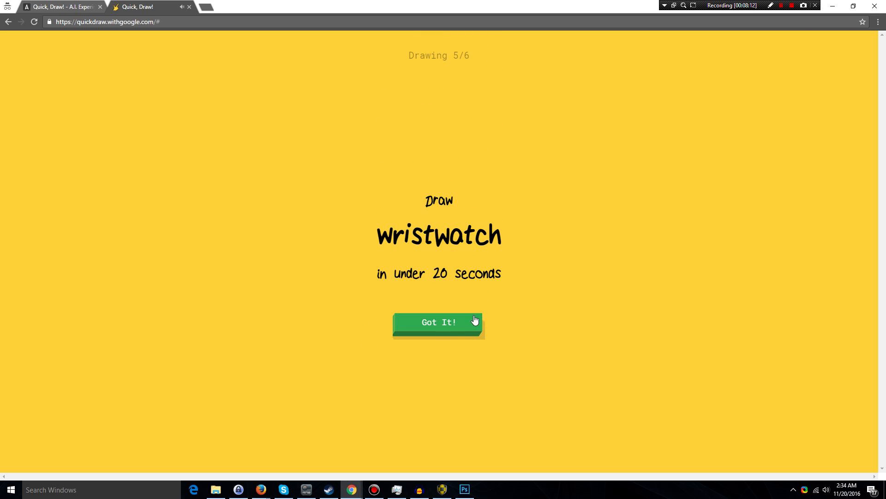
left_click(438, 322)
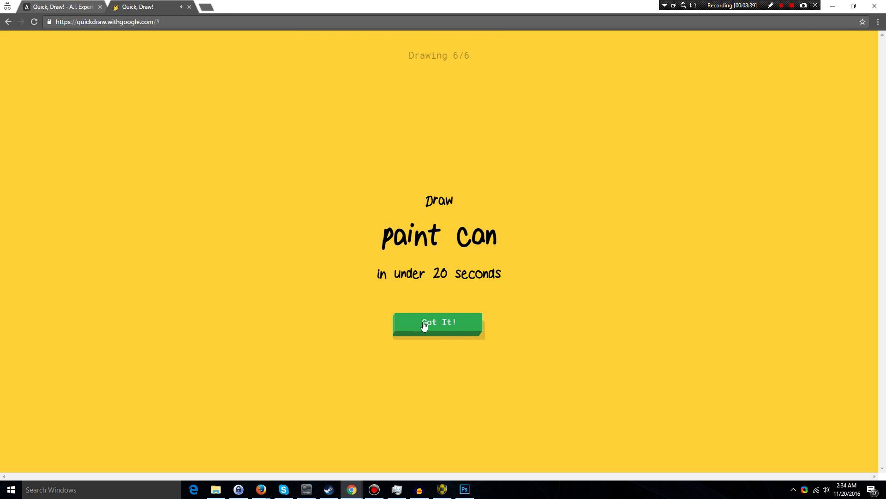
left_click(438, 323)
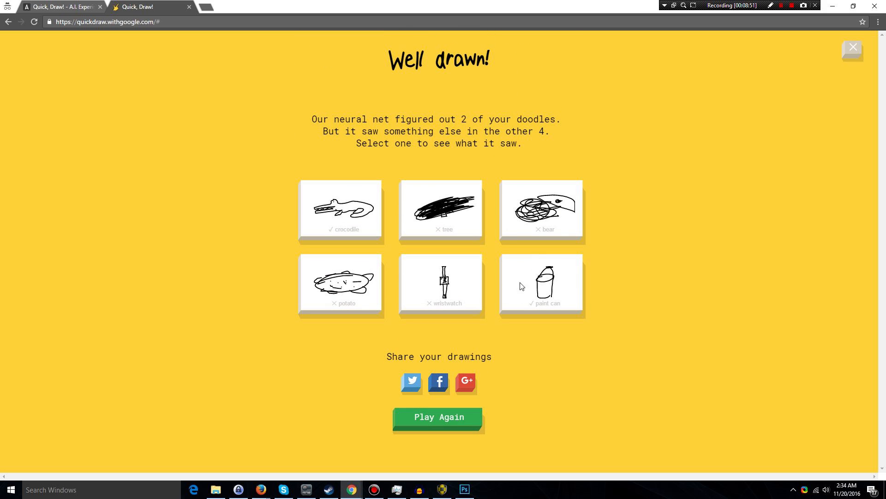
Review the wristwatch doodle's detail page and its example doodles, then go back
left_click(439, 284)
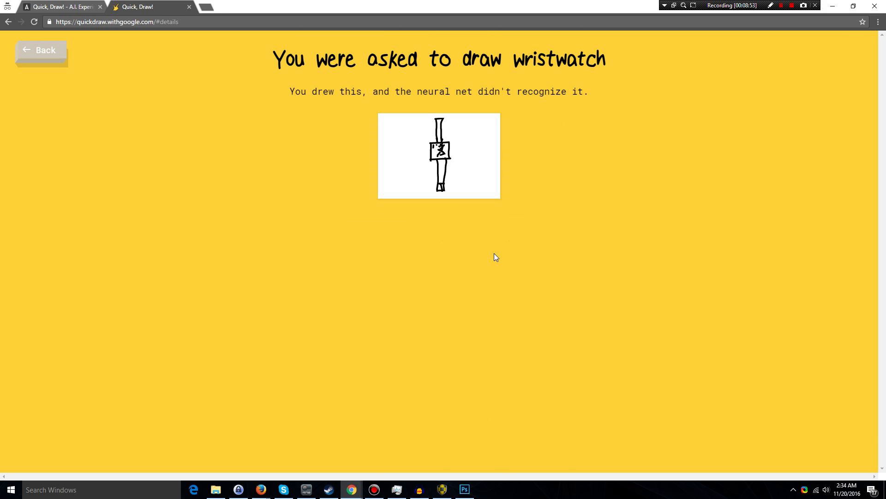
scroll("down", 3)
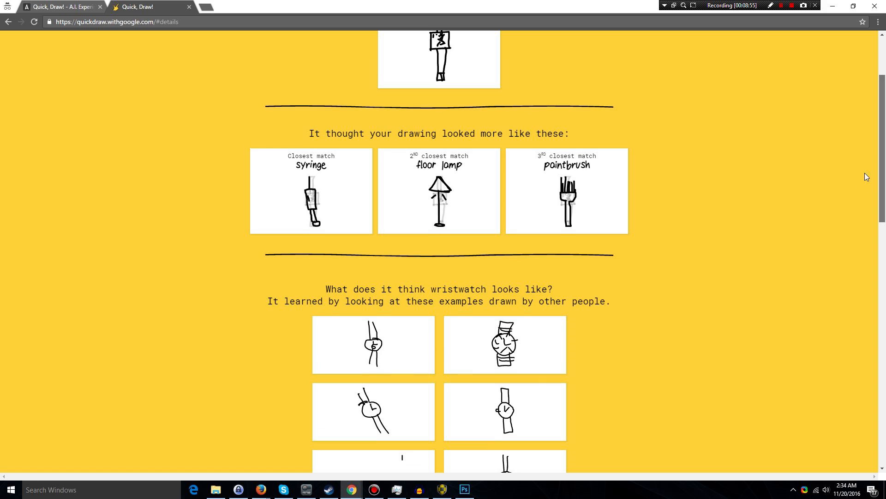
scroll("down", 3)
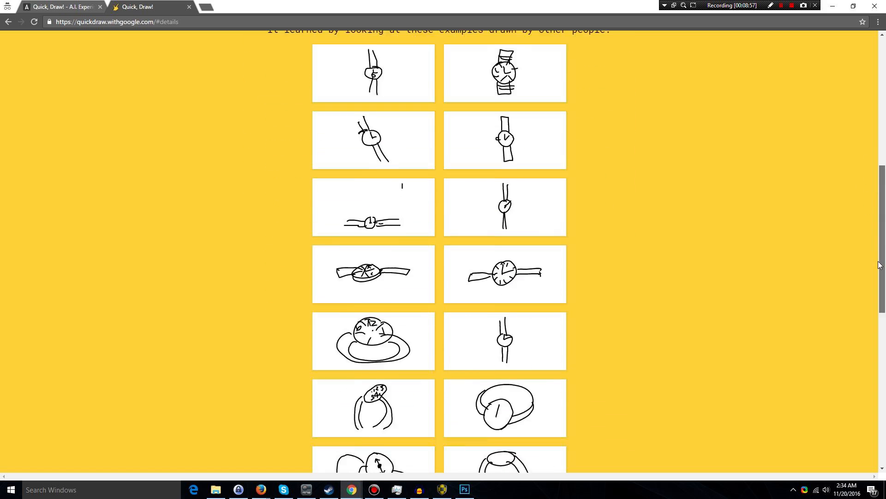
scroll("down", 3)
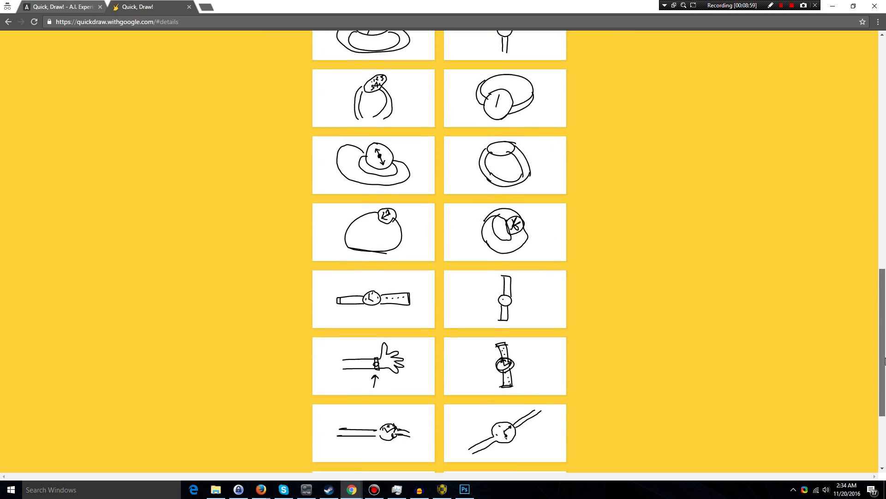
scroll("down", 3)
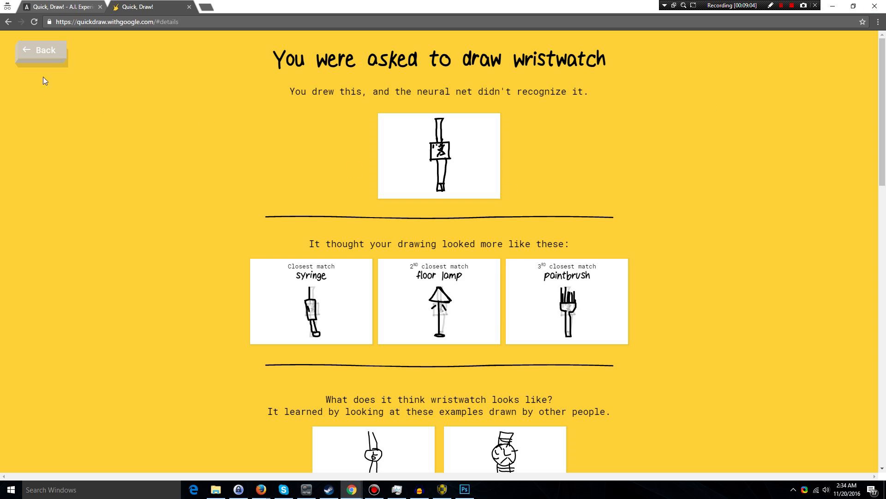
left_click(41, 50)
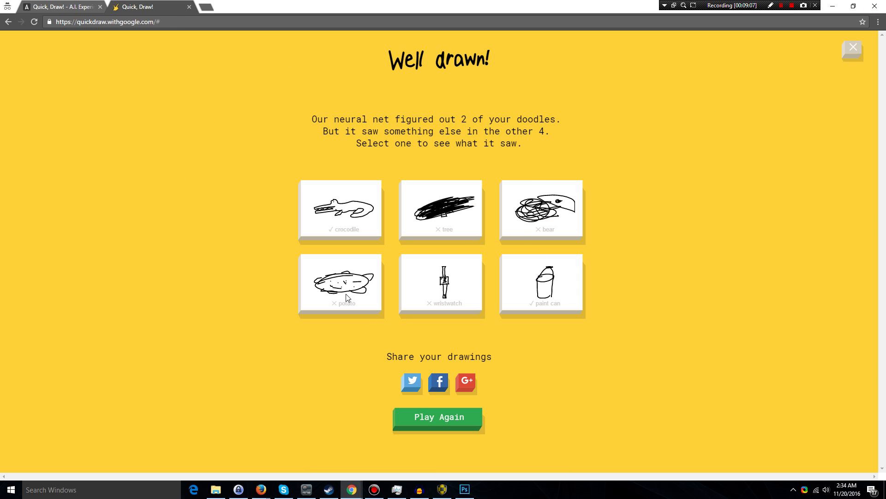
Inspect the potato and paint can detail pages and their example doodles
left_click(340, 285)
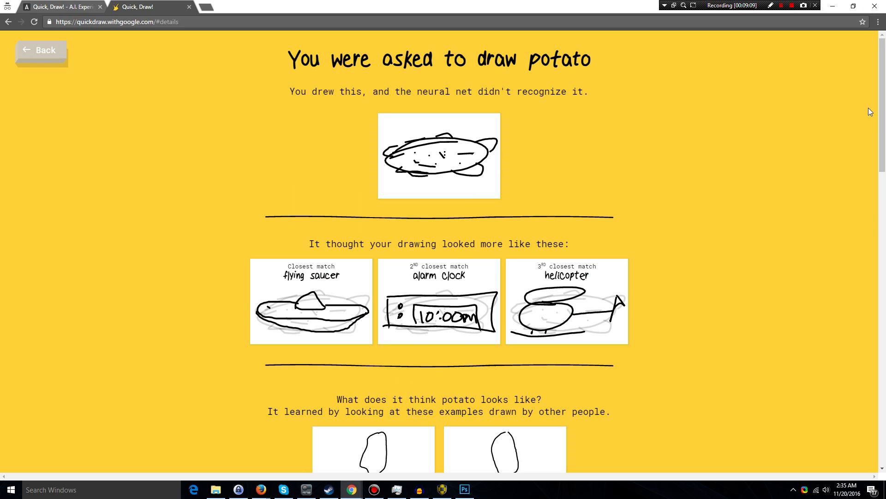
mouse_move(779, 172)
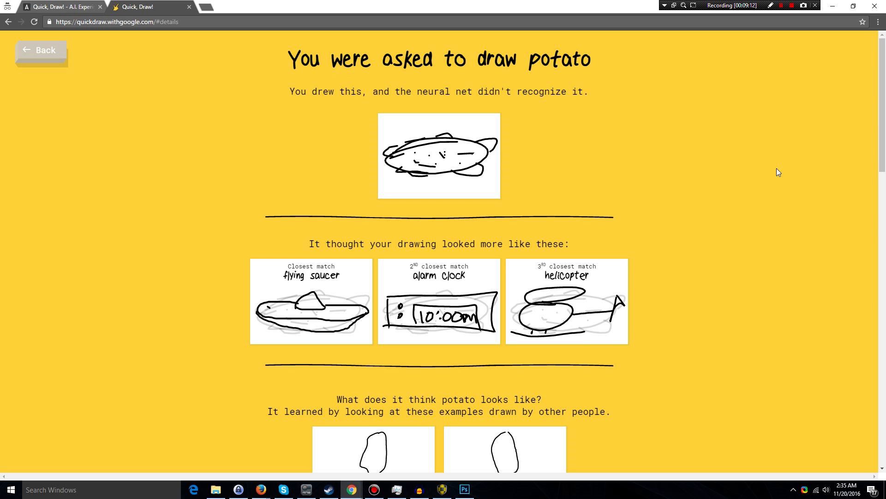
scroll("down", 3)
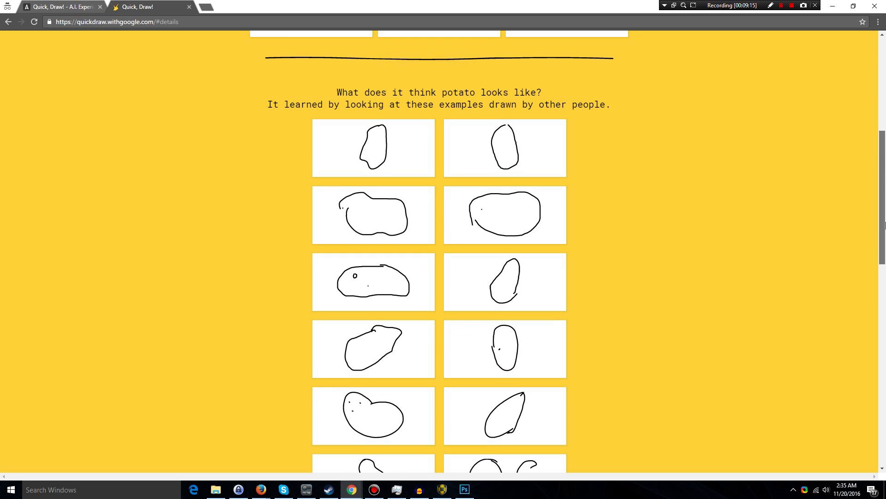
scroll("down", 3)
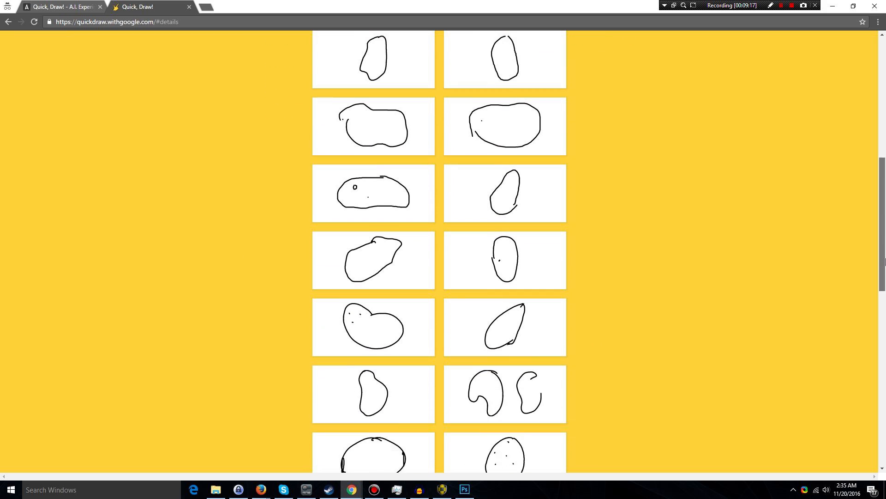
scroll("down", 3)
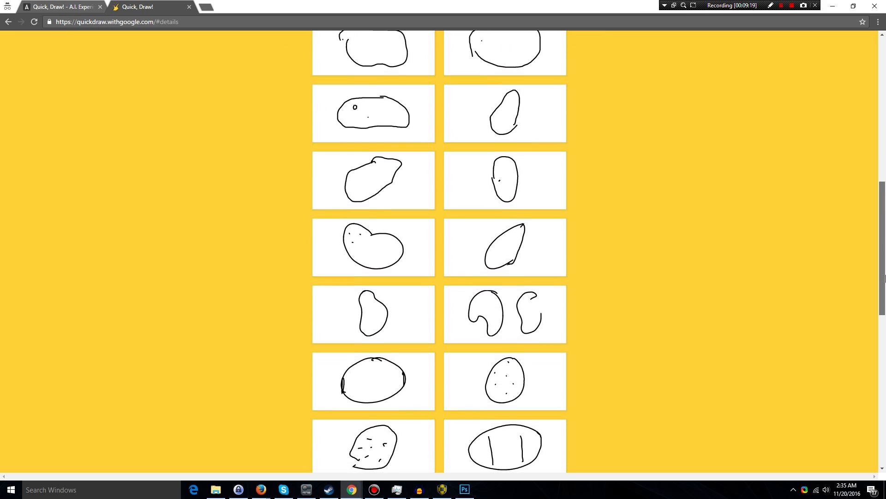
scroll("down", 3)
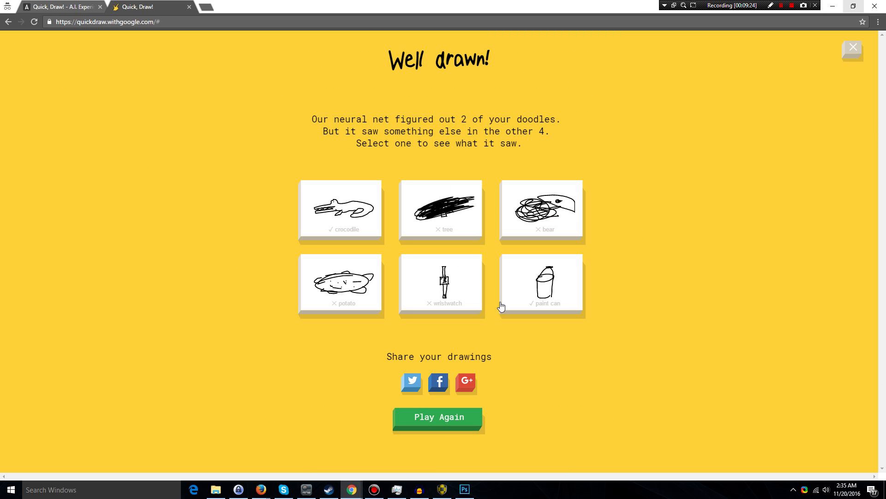
mouse_move(428, 394)
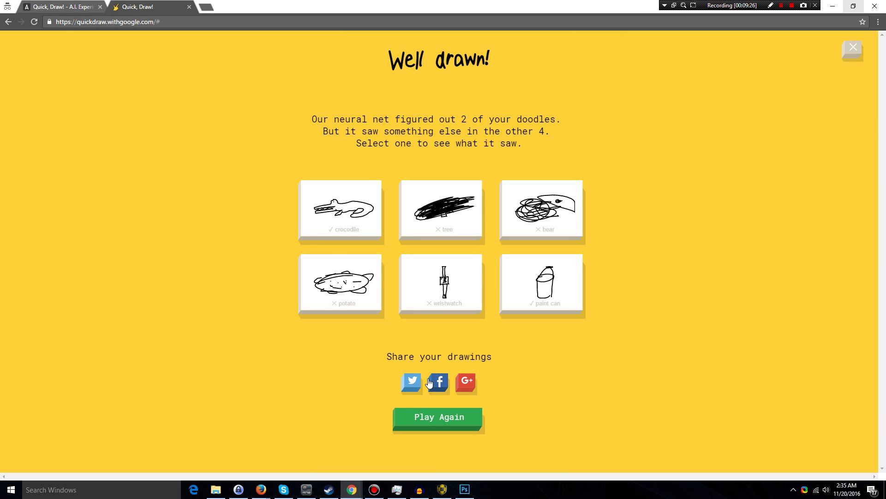
mouse_move(450, 448)
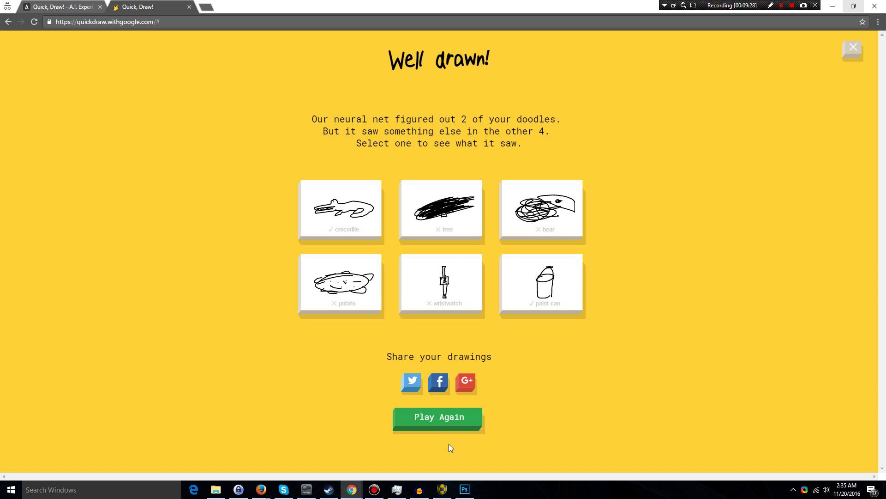
left_click(542, 285)
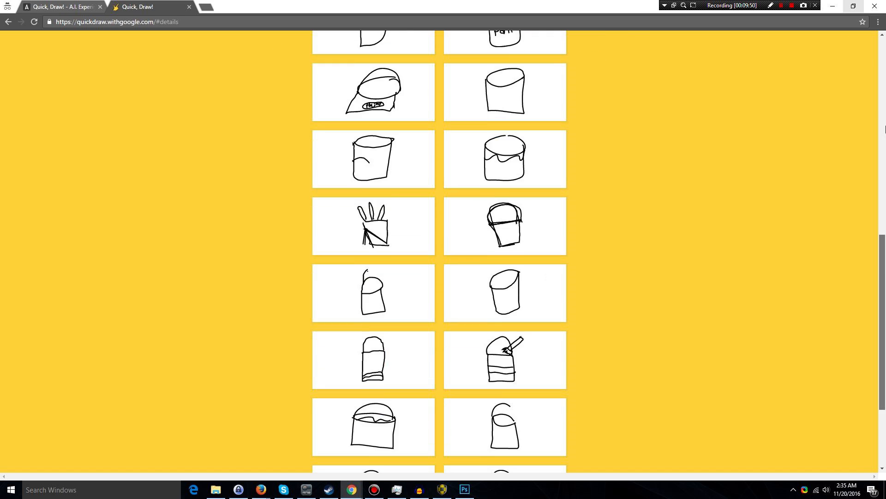
scroll("down", 3)
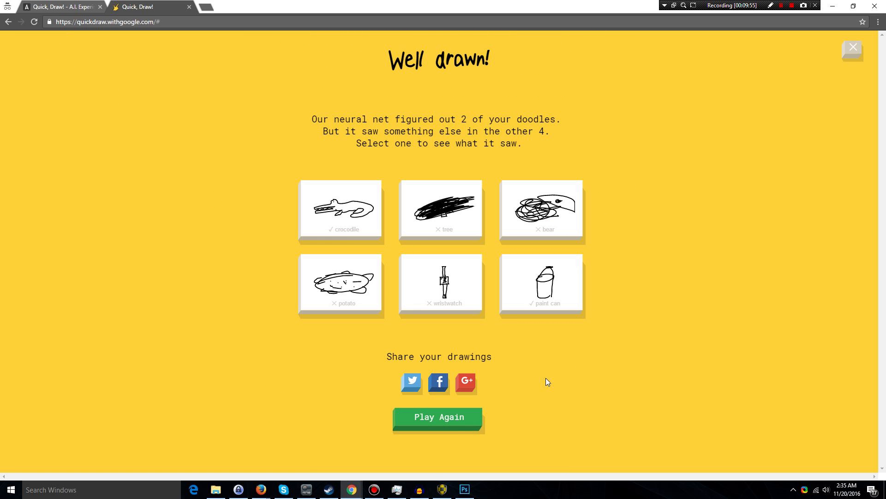
Play more doodle rounds, including the purse prompt, until all six are recognized
left_click(438, 417)
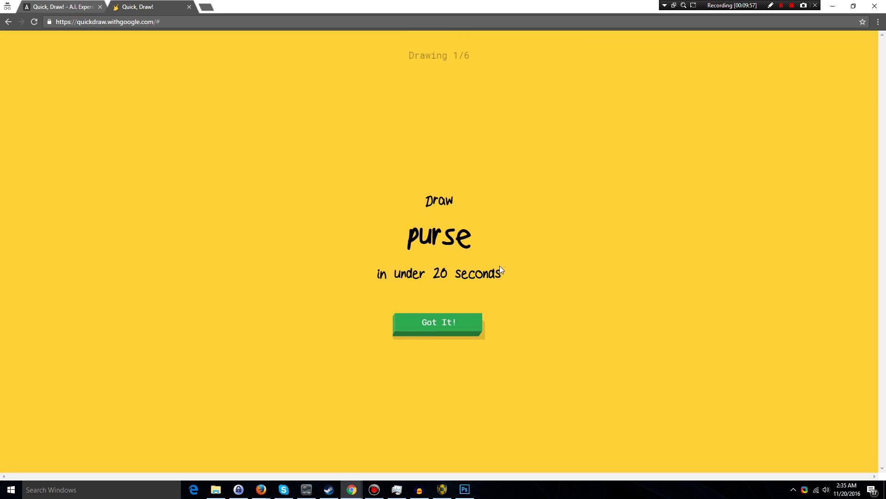
scroll("down", 3)
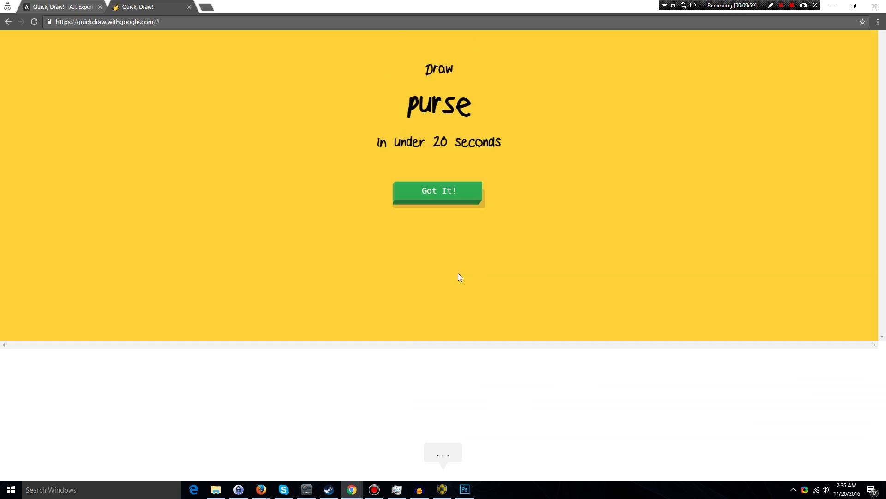
left_click(439, 191)
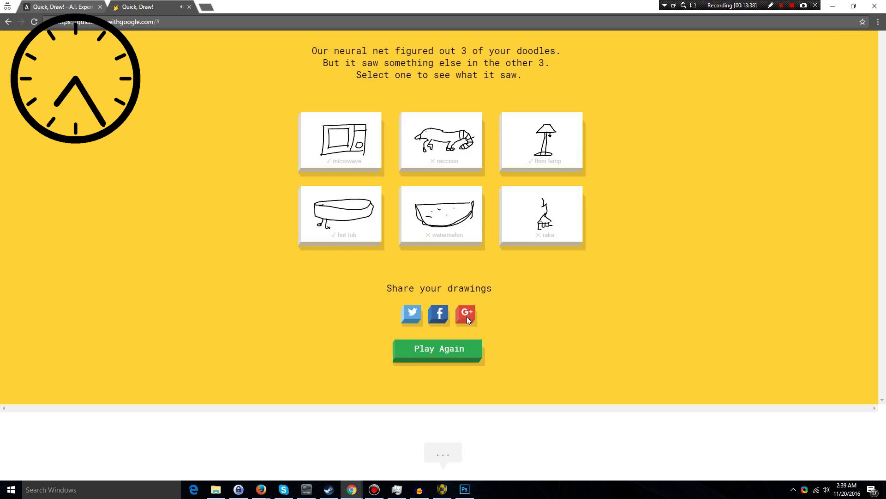
left_click(438, 348)
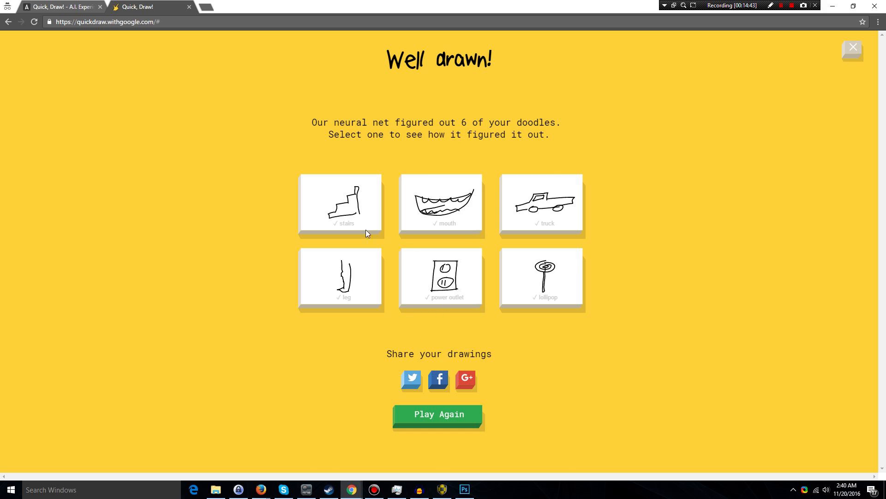
left_click(342, 204)
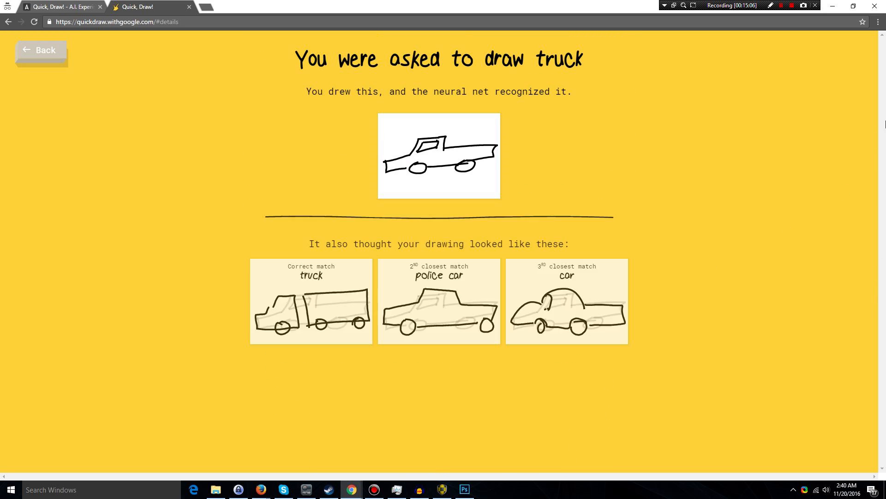
scroll("down", 3)
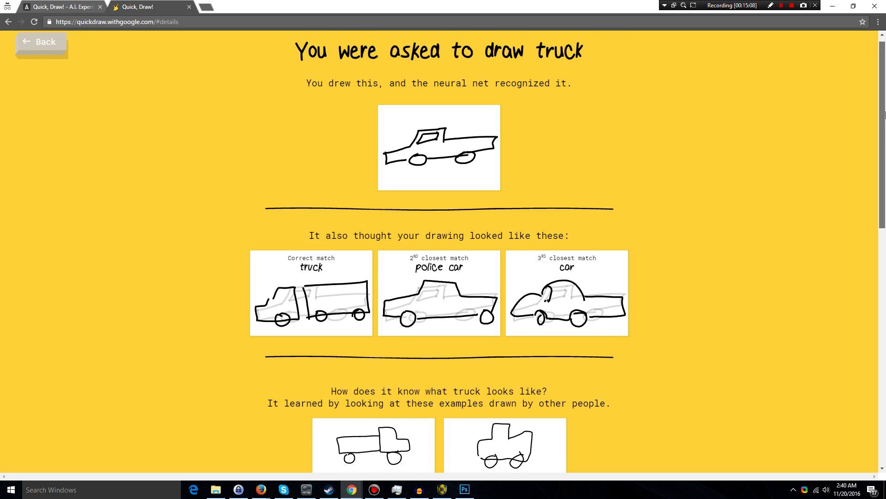
scroll("down", 3)
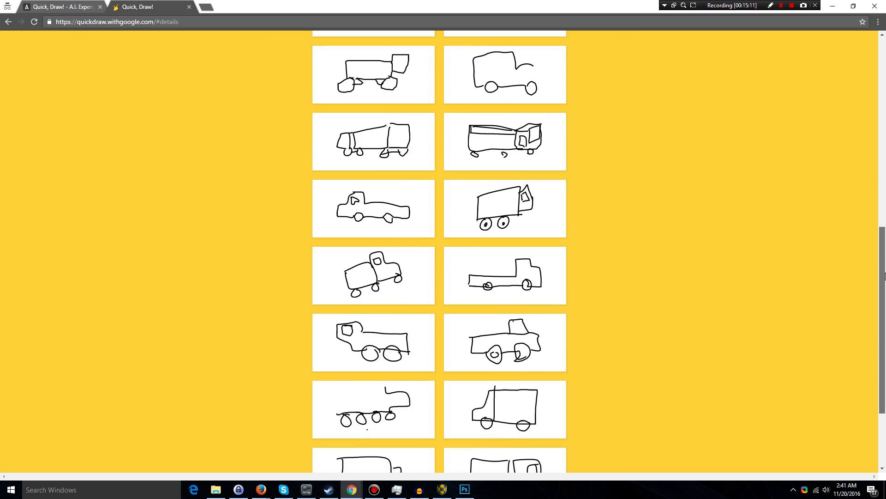
scroll("down", 3)
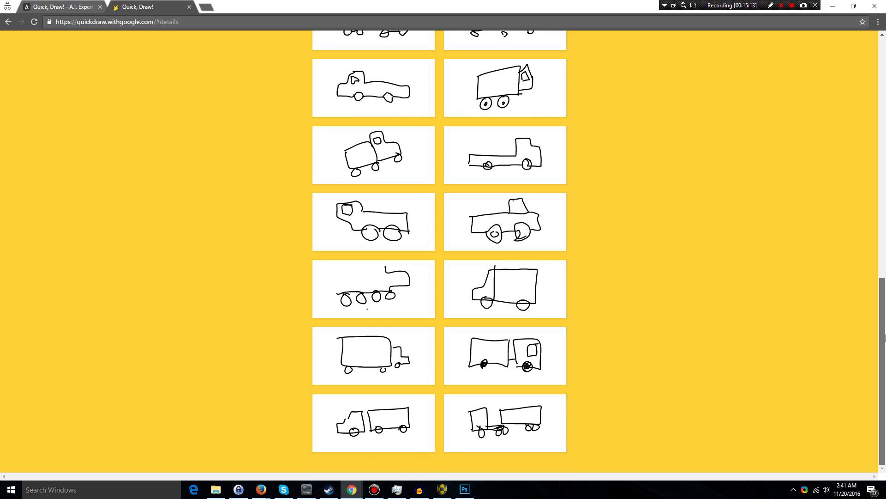
scroll("up", 3)
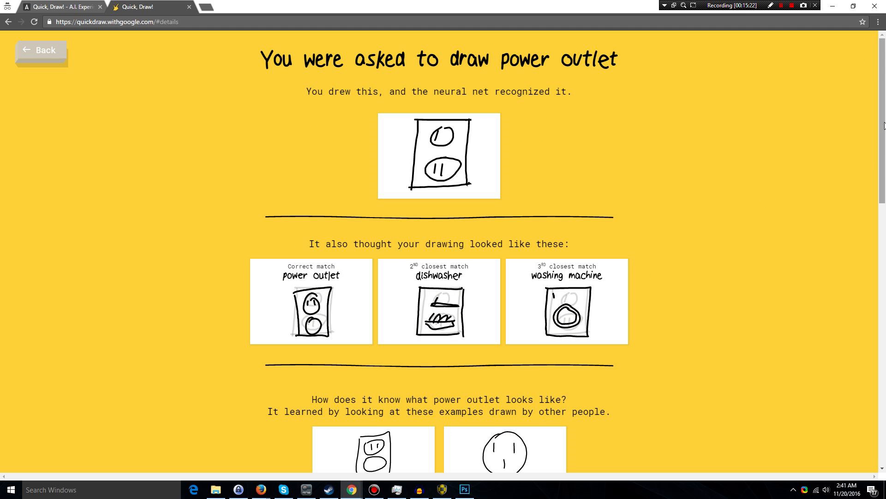
left_click(41, 50)
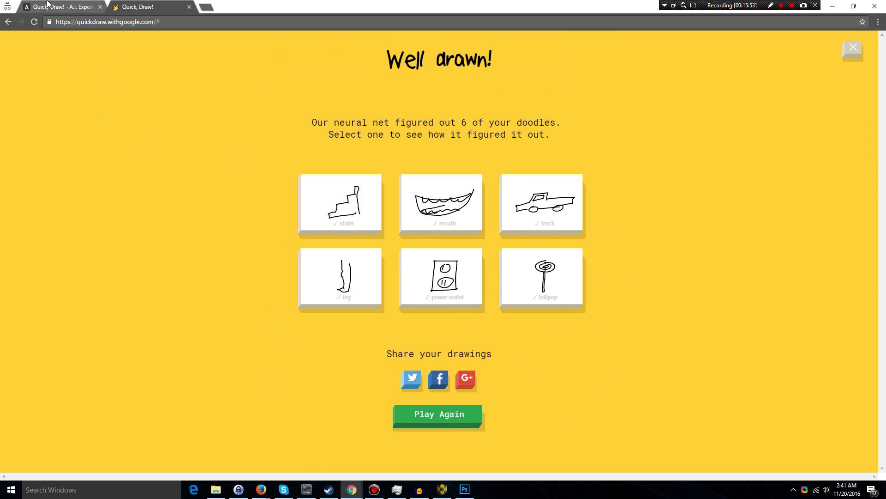
left_click(55, 6)
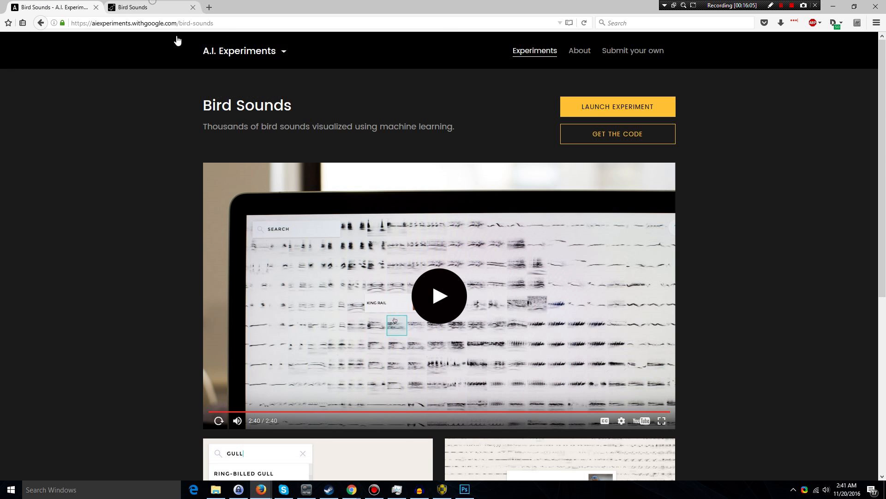
Launch Bird Sounds, browse the sound map, then return to its intro page
left_click(618, 107)
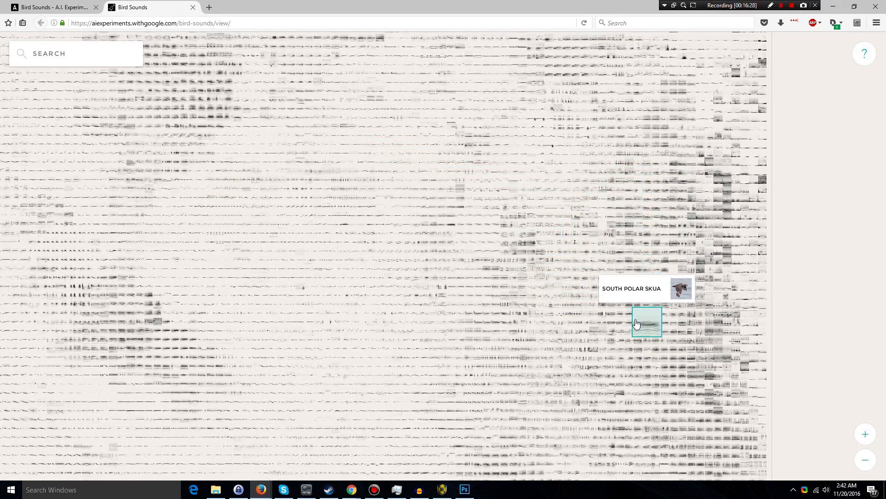
mouse_move(639, 130)
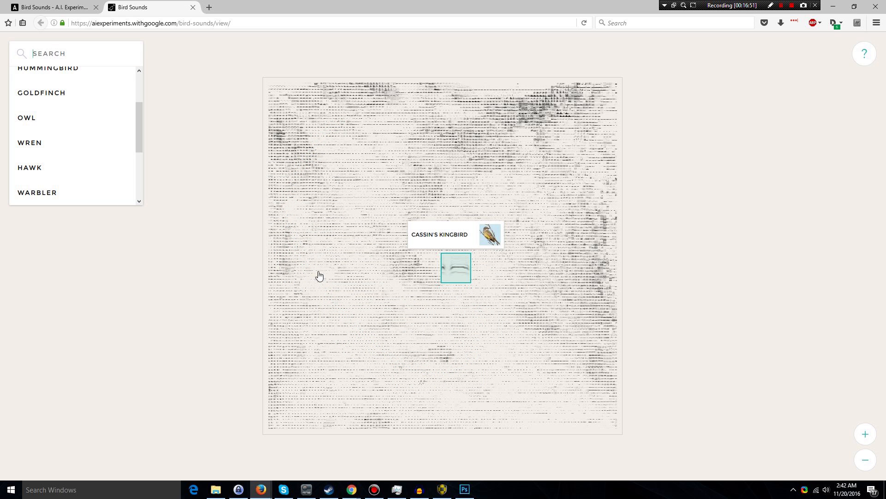
scroll("down", 3)
type("HUMMINGBIRD")
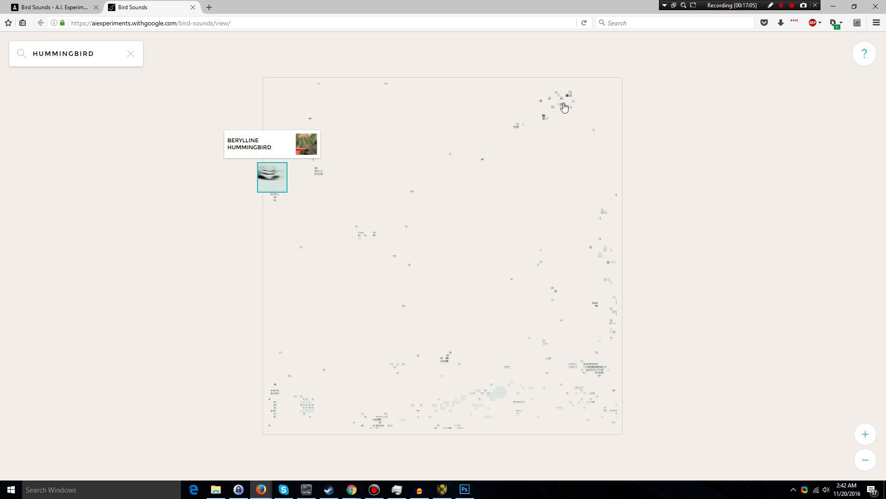
left_click(43, 23)
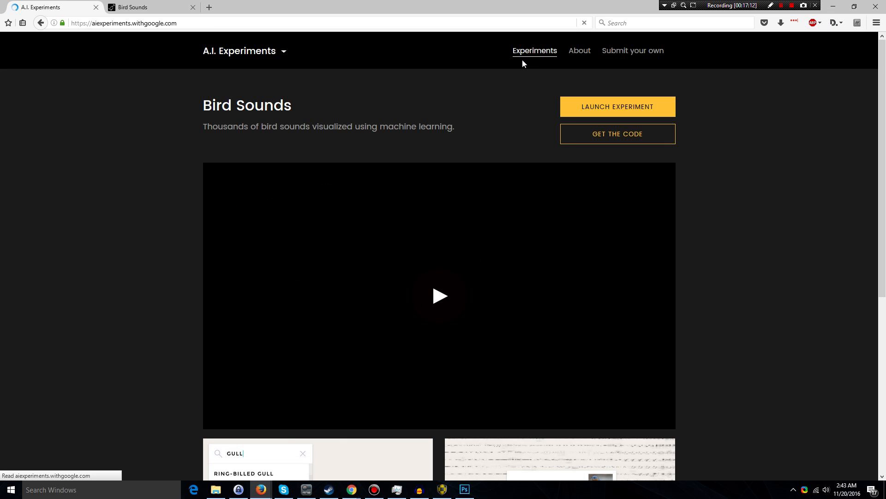
Open the all-experiments gallery and select The Infinite Drum Machine
left_click(535, 50)
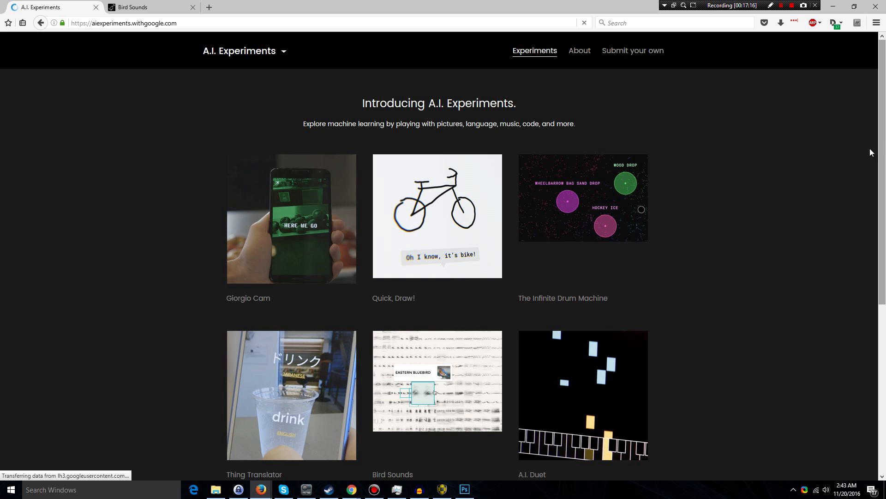
scroll("down", 3)
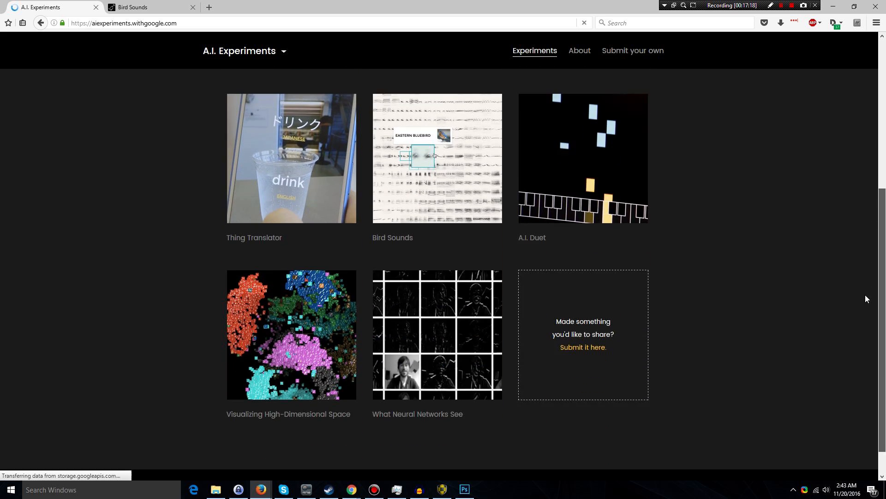
scroll("up", 3)
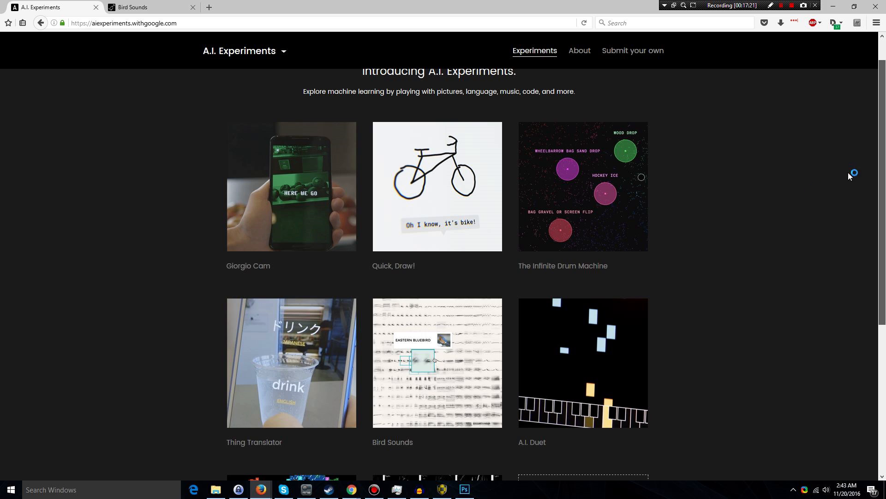
left_click(584, 187)
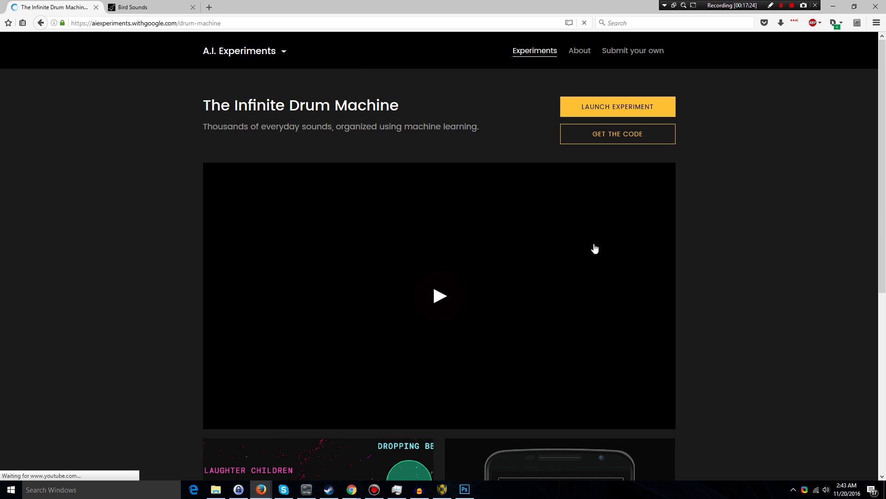
Launch The Infinite Drum Machine, then play, stop and replay the four-sound beat
left_click(618, 107)
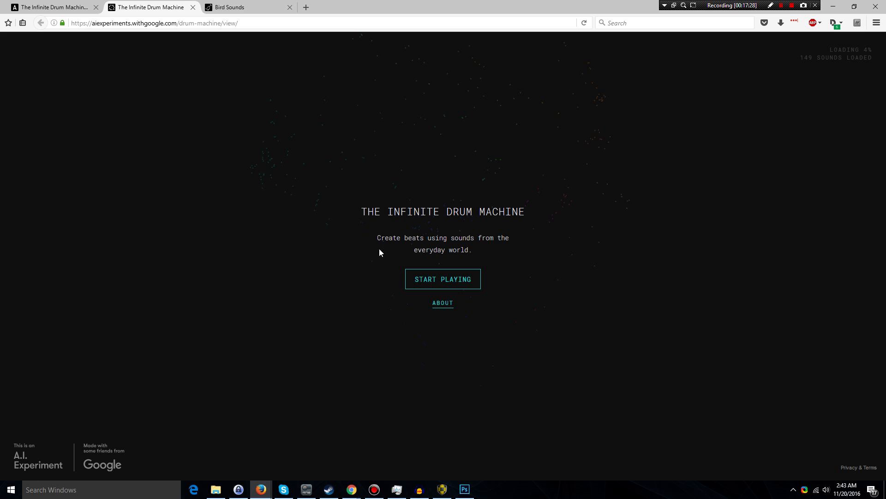
left_click(443, 278)
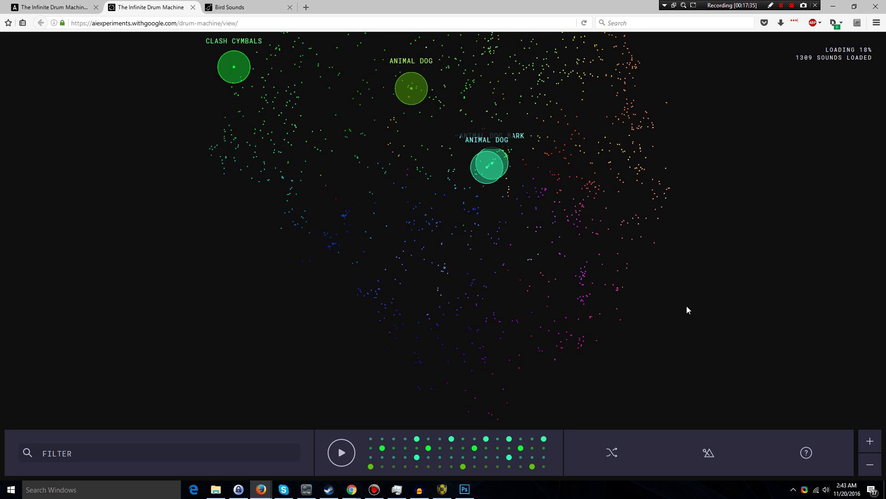
mouse_move(507, 217)
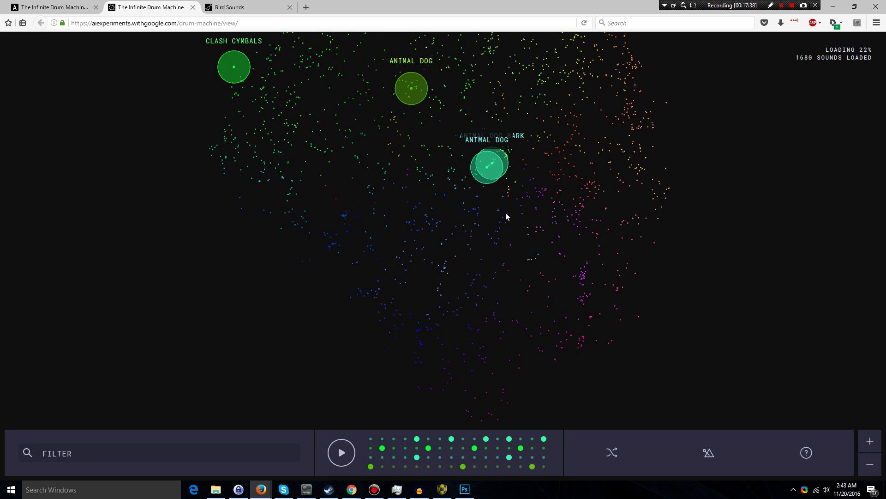
mouse_move(603, 293)
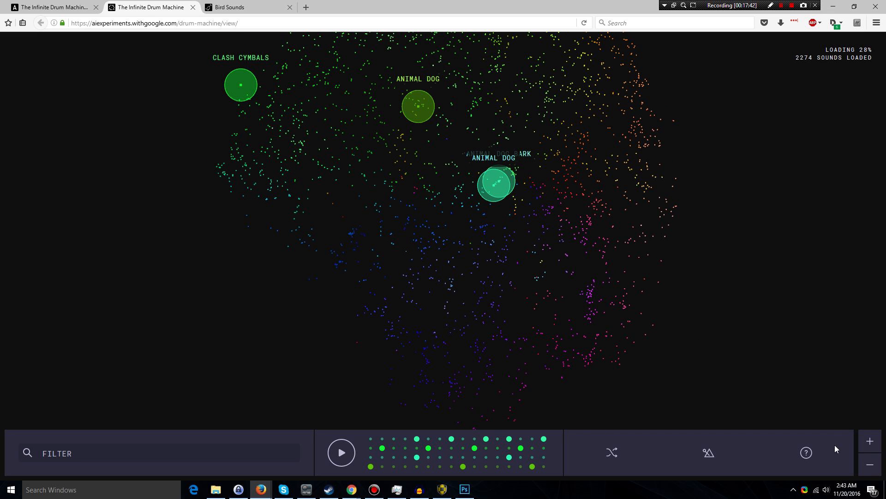
mouse_move(554, 207)
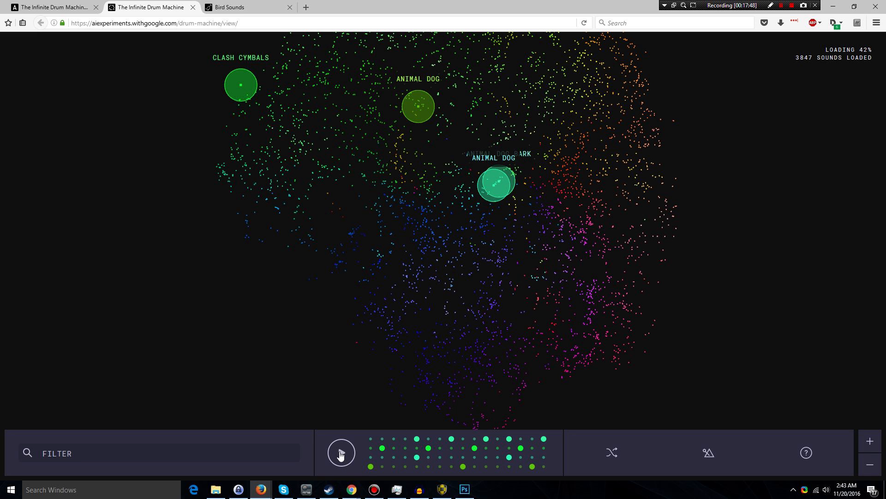
left_click(341, 452)
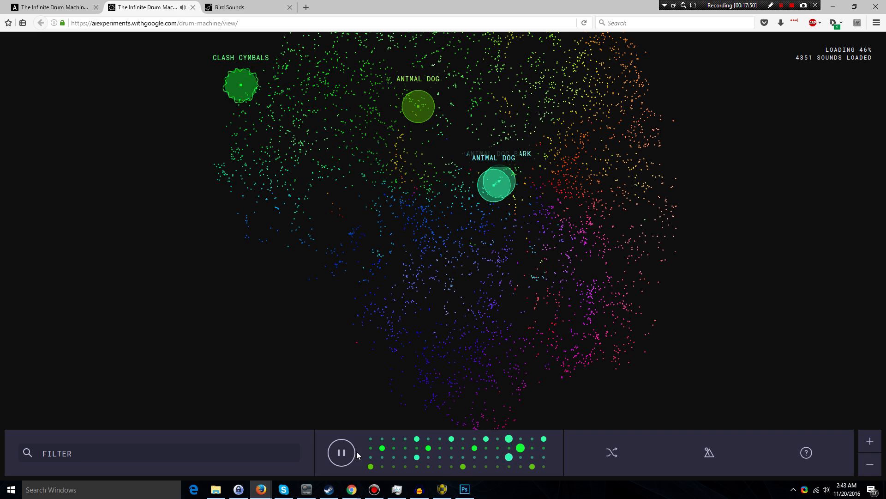
left_click(341, 452)
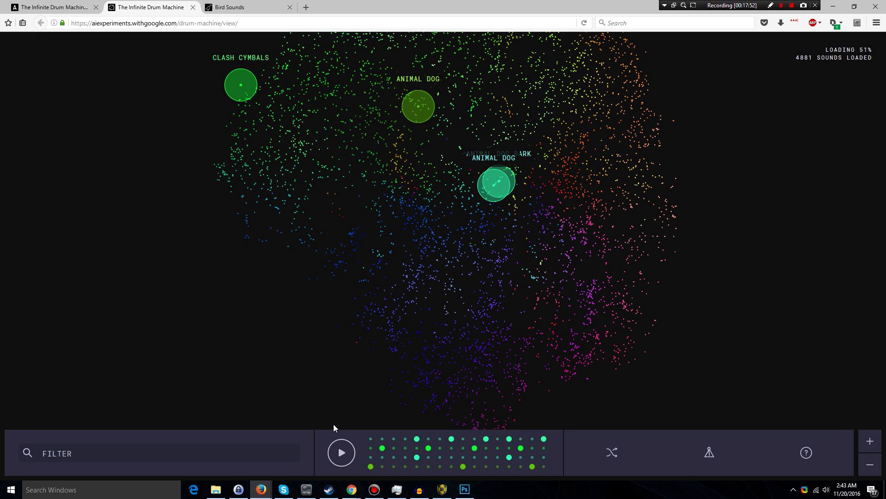
mouse_move(364, 459)
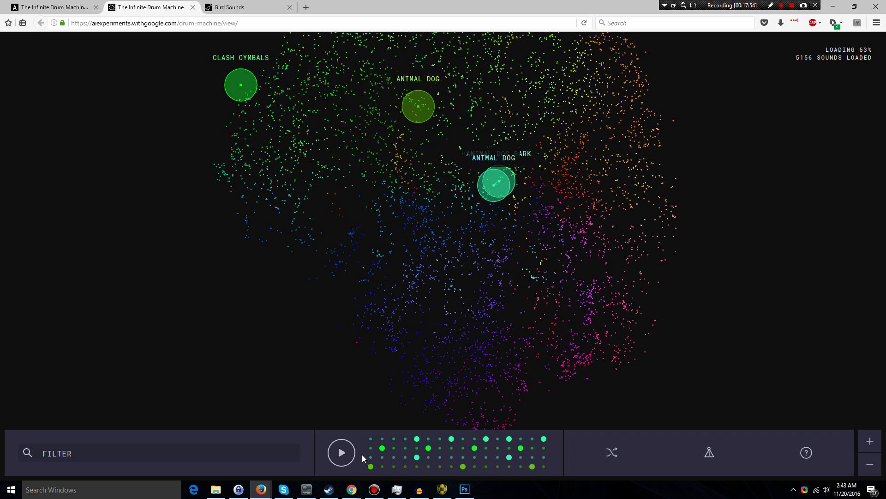
left_click(341, 452)
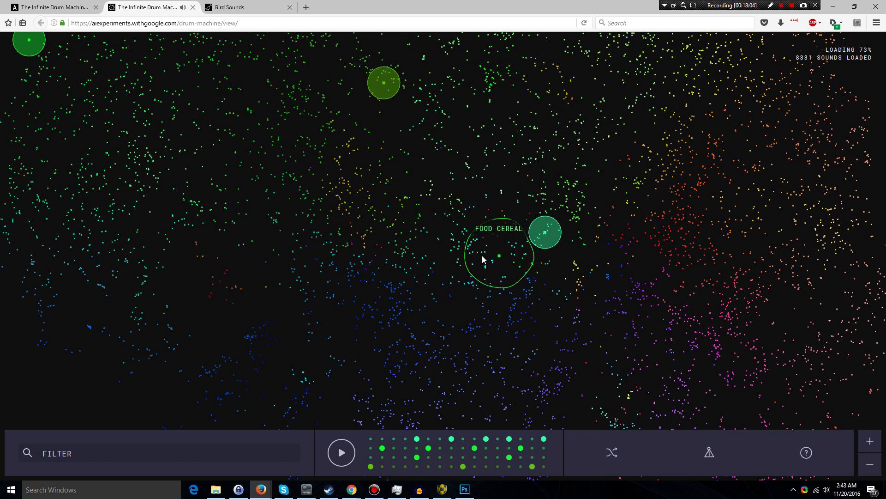
mouse_move(510, 251)
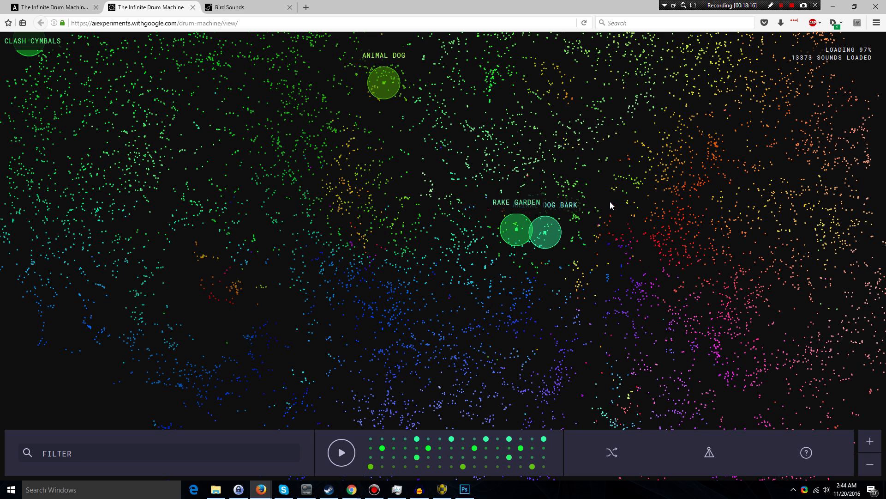
mouse_move(544, 243)
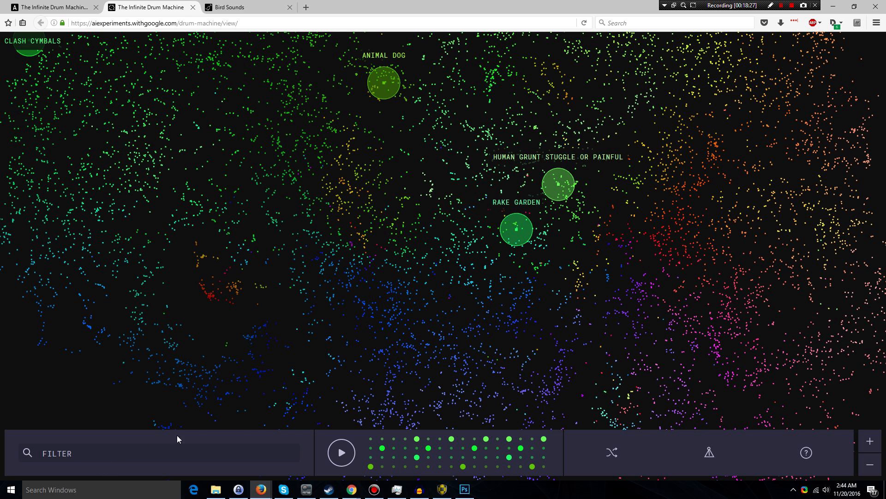
left_click(341, 452)
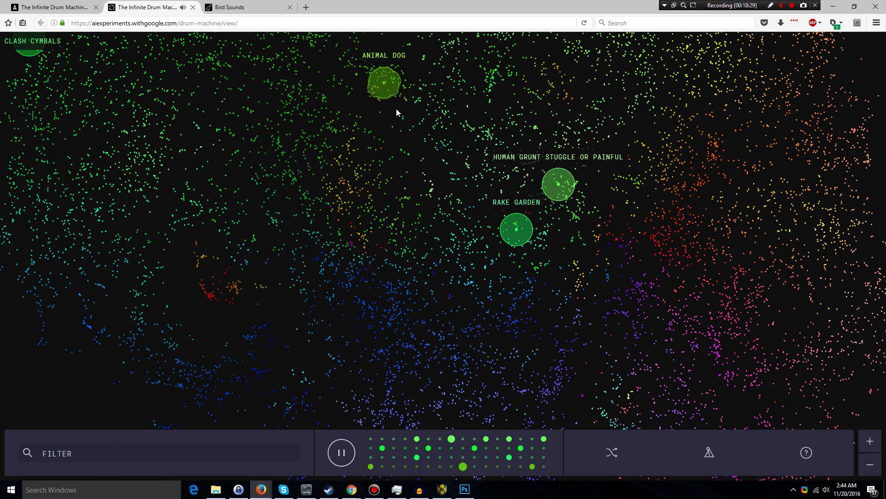
mouse_move(370, 263)
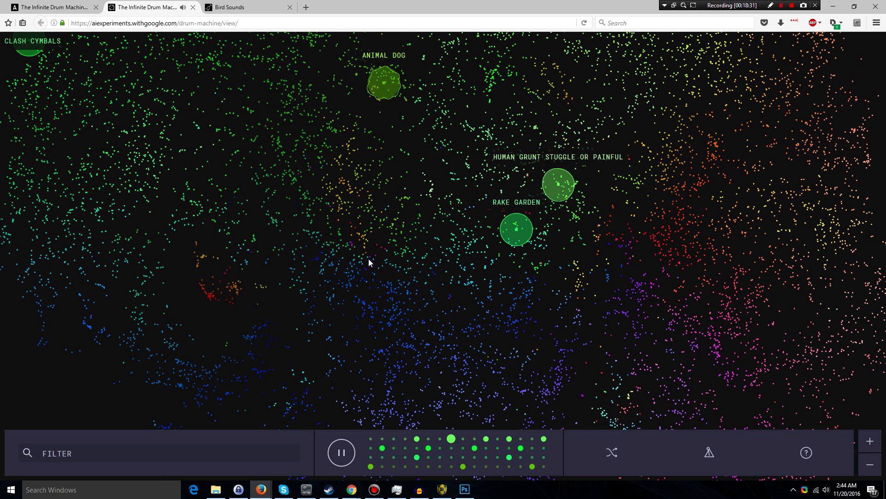
left_click(341, 452)
type("METAL")
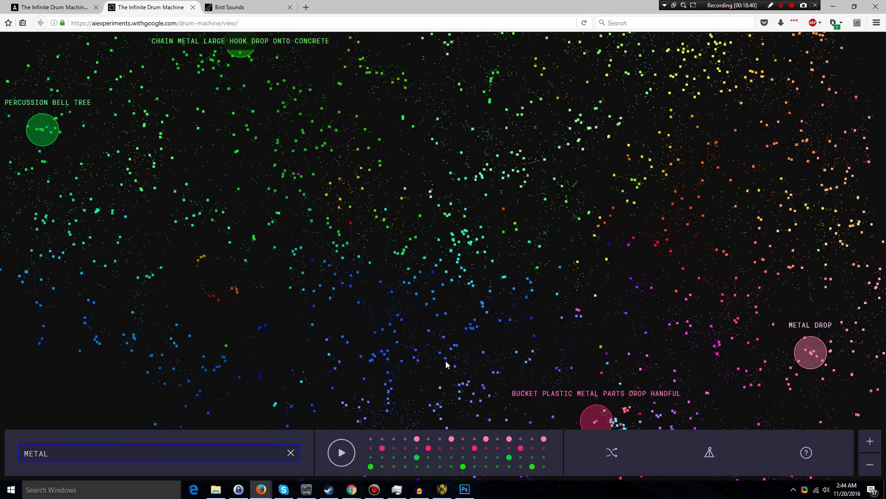
mouse_move(339, 452)
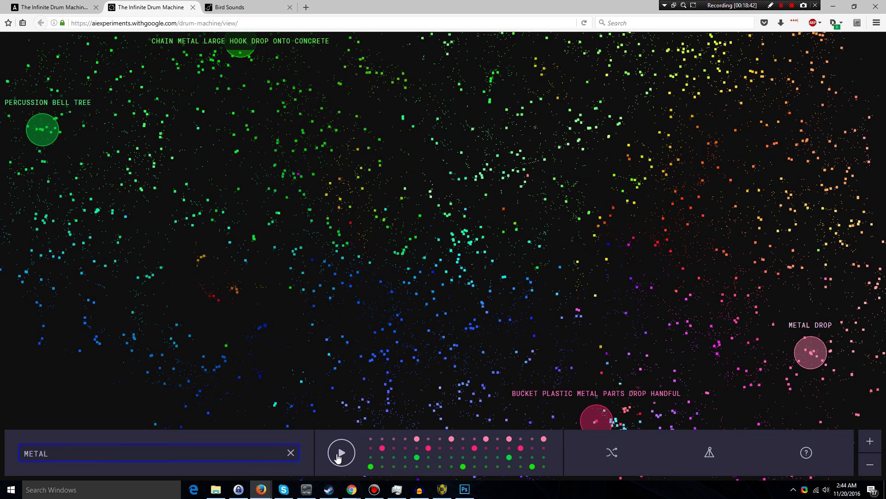
Play and pause the beat built from metal sounds like Metal Drop
left_click(341, 452)
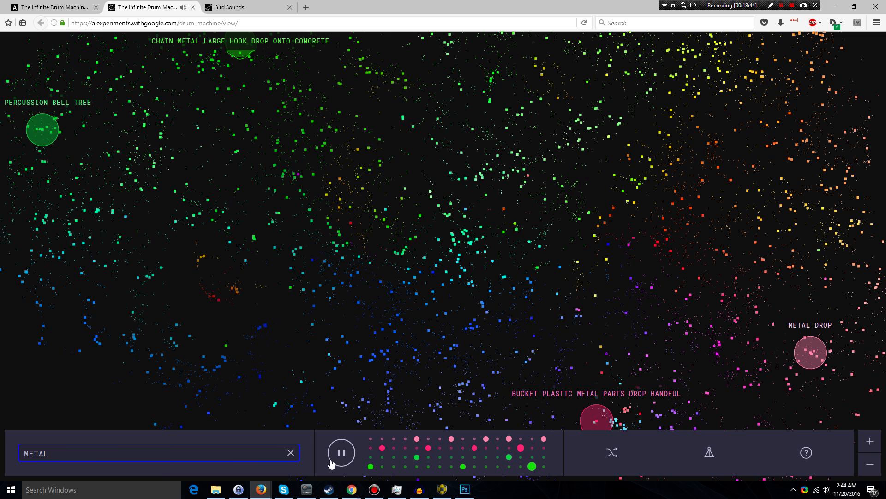
left_click(341, 452)
type("BEEP")
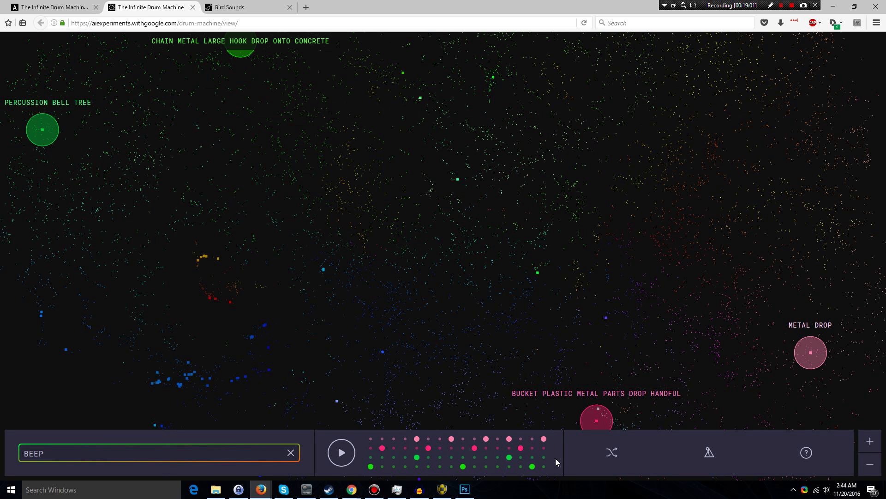
Play the beep-sound beat, add a step to the bottom track, then stop it
left_click(342, 452)
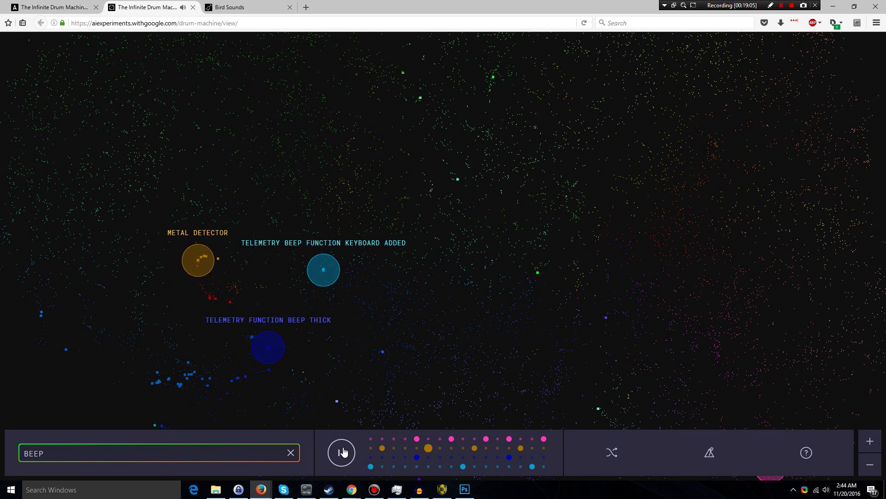
left_click(341, 452)
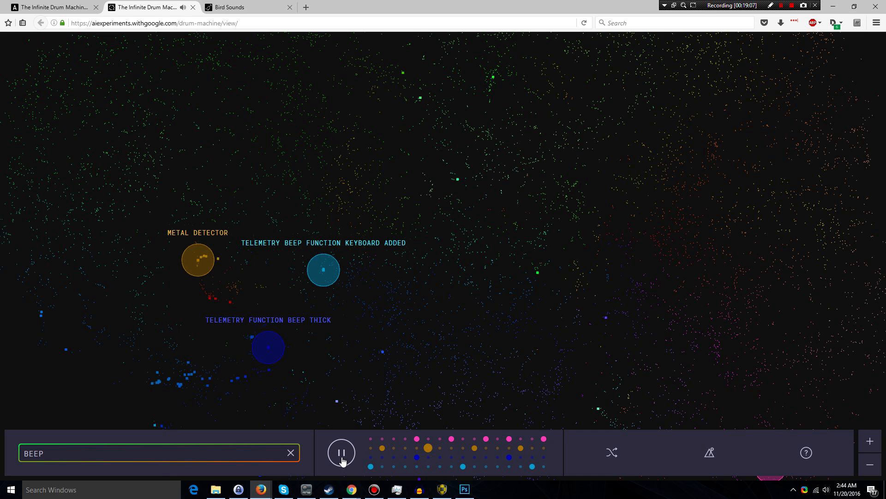
left_click(341, 453)
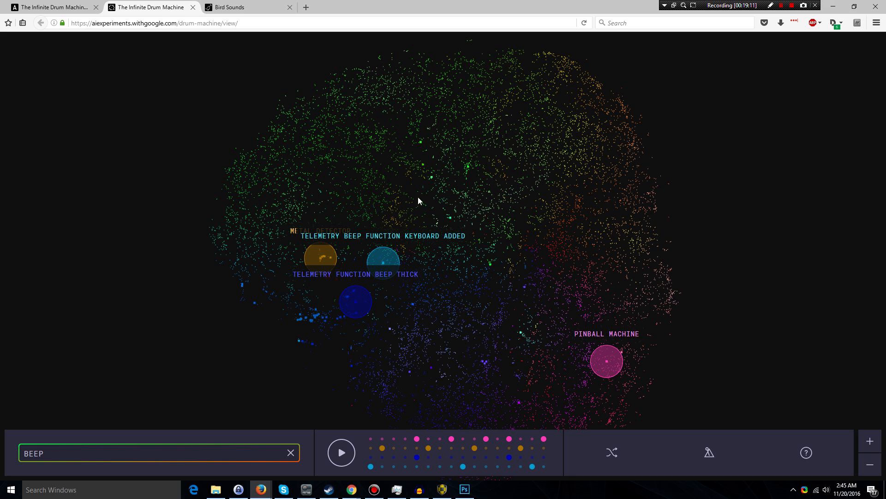
mouse_move(369, 218)
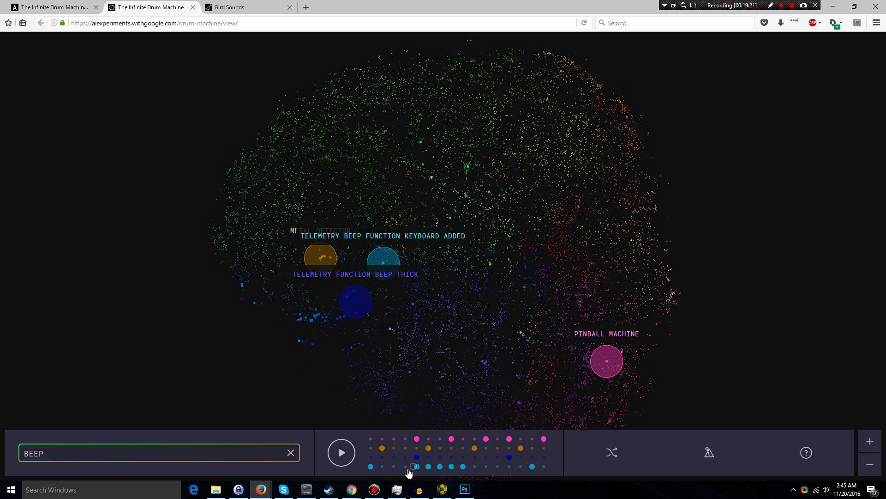
left_click(342, 452)
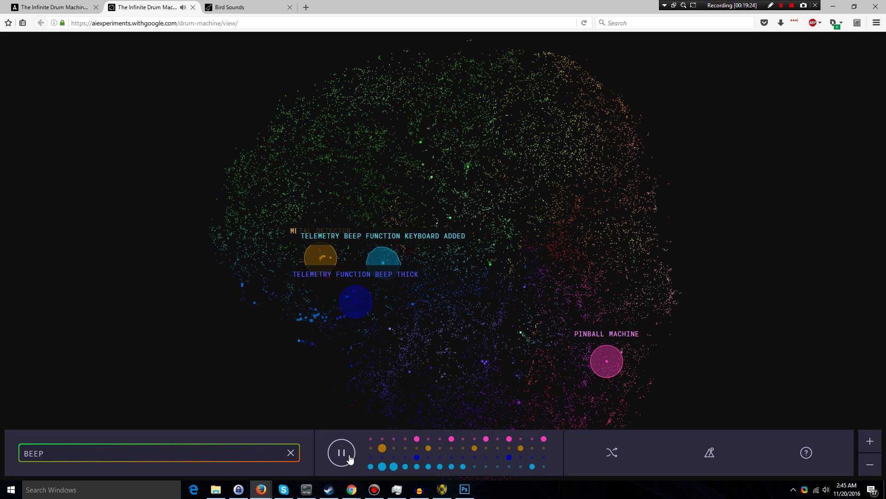
mouse_move(385, 480)
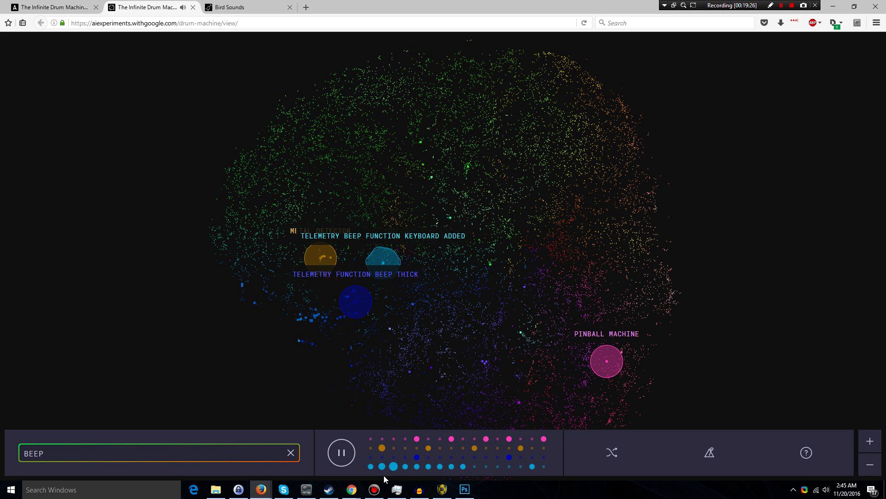
left_click(341, 452)
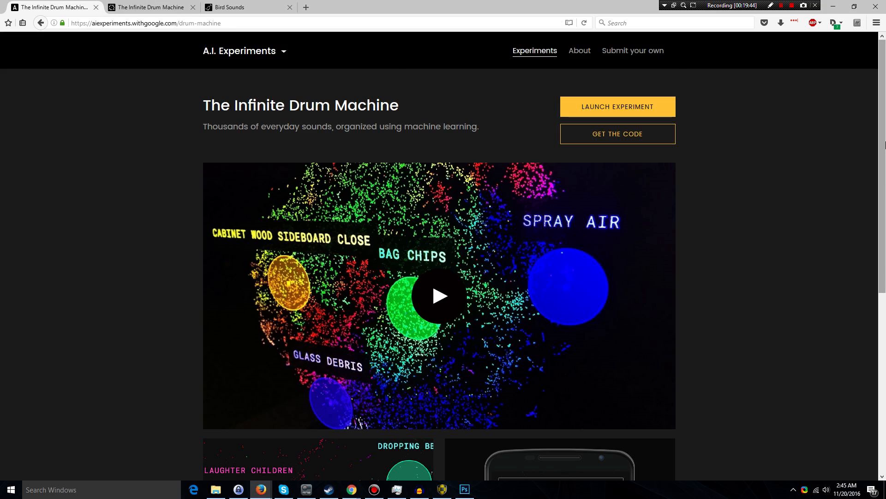
Scroll through The Infinite Drum Machine description, then switch to the first browser tab
scroll("down", 3)
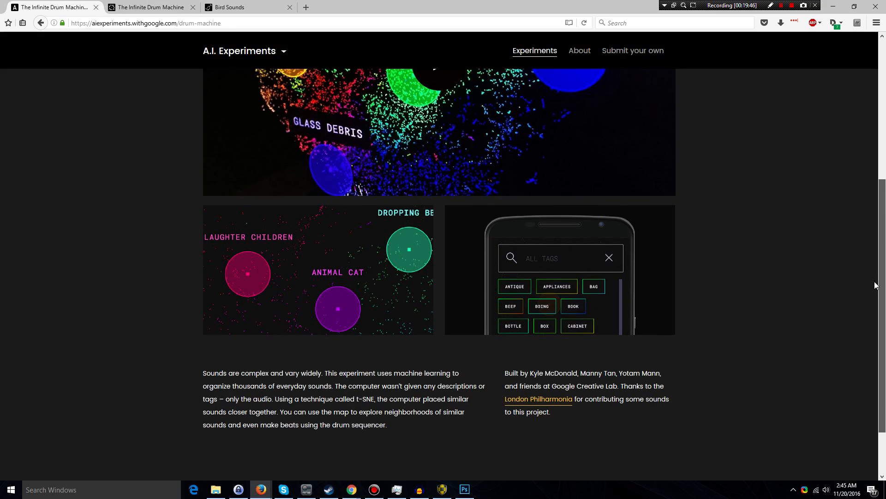
scroll("down", 3)
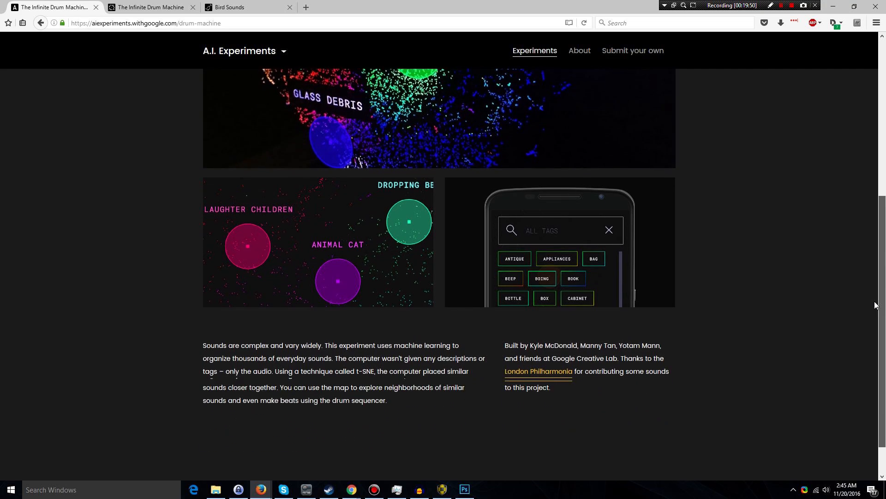
left_click(240, 7)
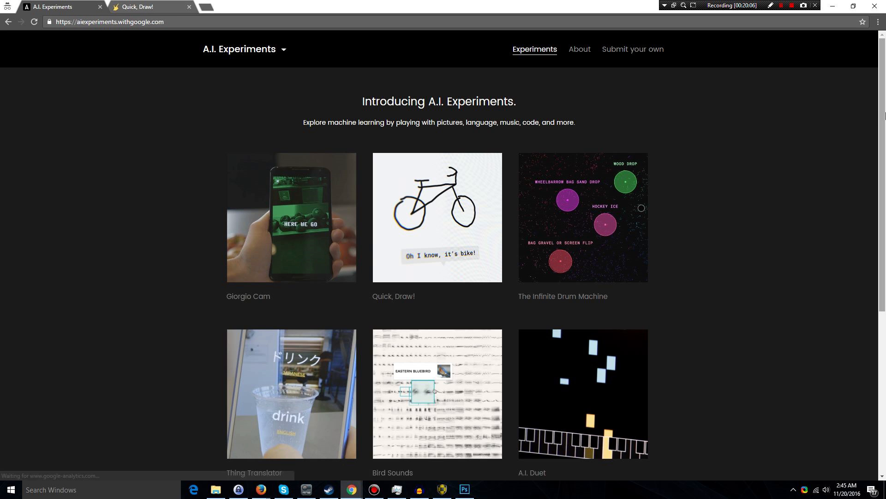
Scroll the A.I. Experiments gallery past Thing Translator, Bird Sounds and A.I. Duet
scroll("down", 3)
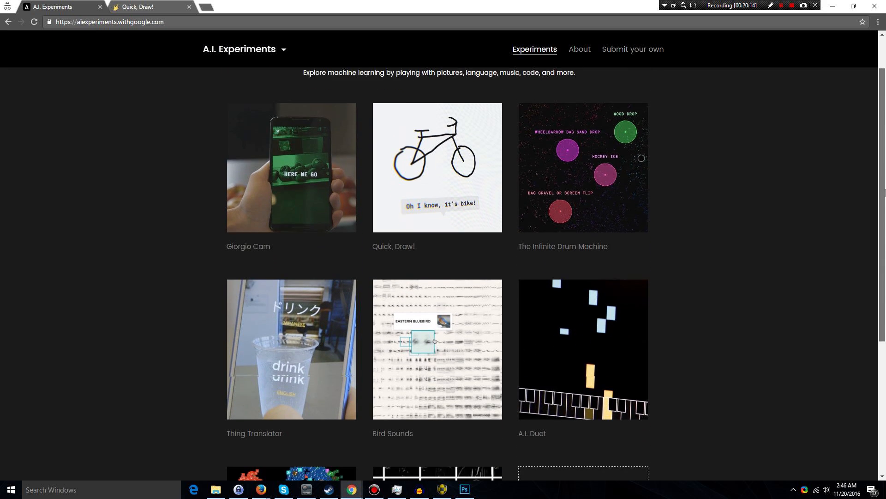
scroll("down", 3)
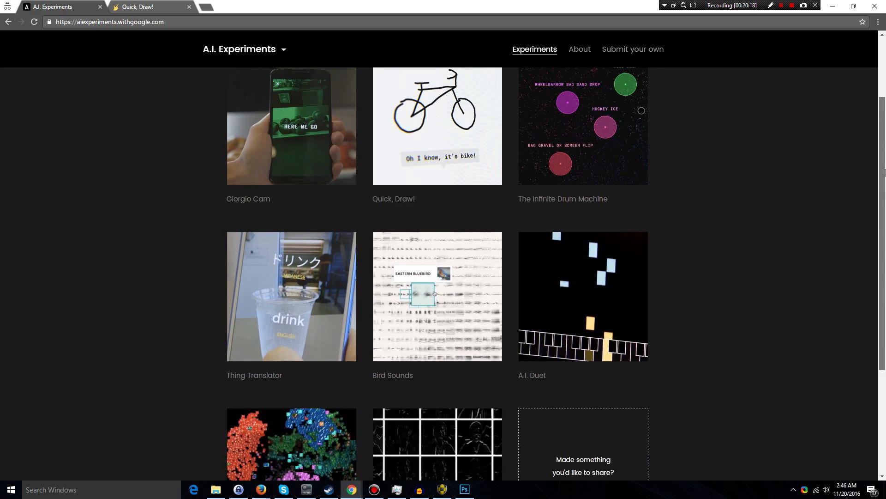
scroll("up", 3)
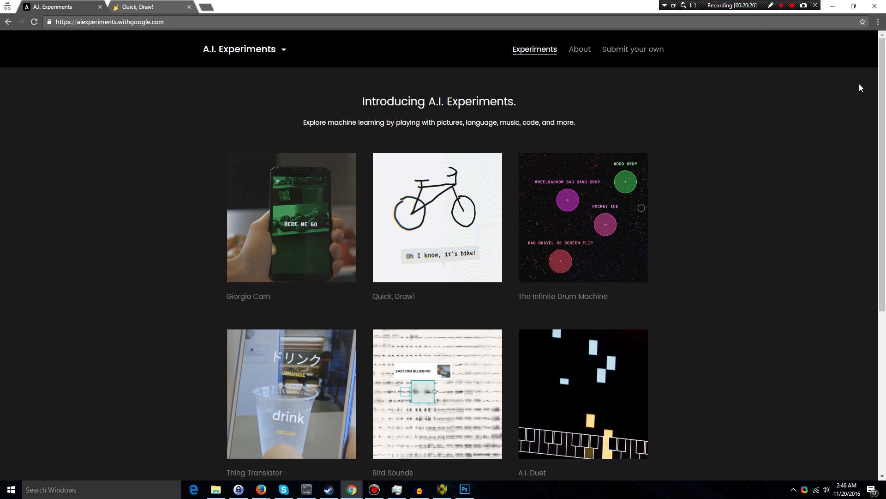
mouse_move(798, 151)
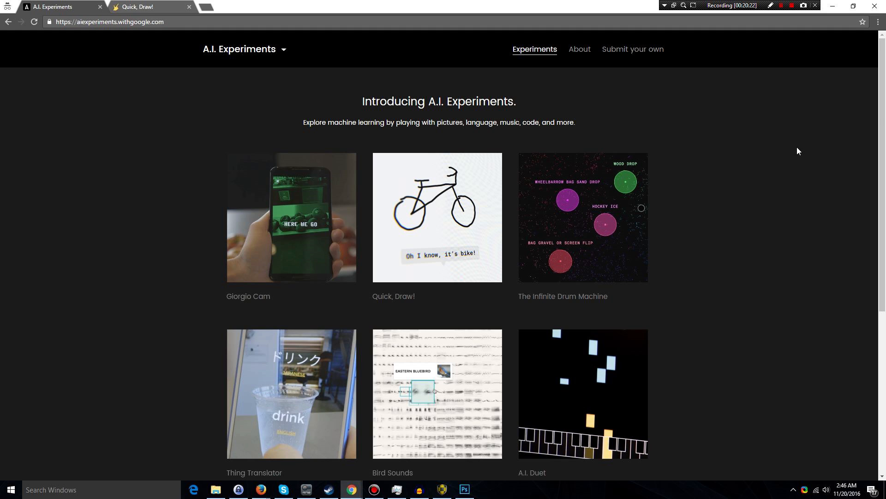
scroll("down", 3)
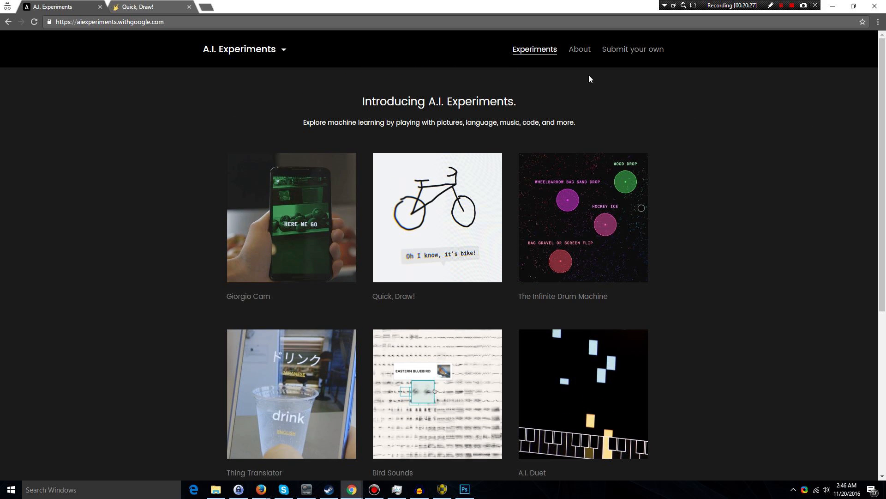
mouse_move(342, 104)
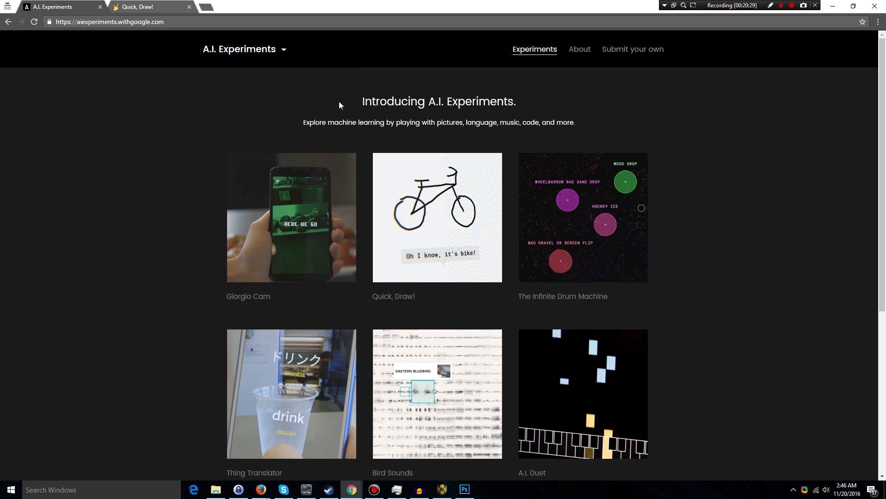
mouse_move(206, 200)
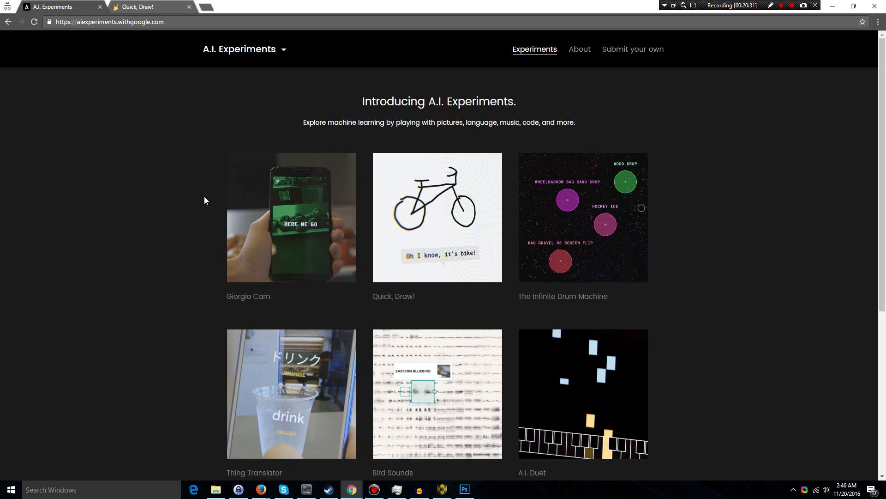
mouse_move(421, 217)
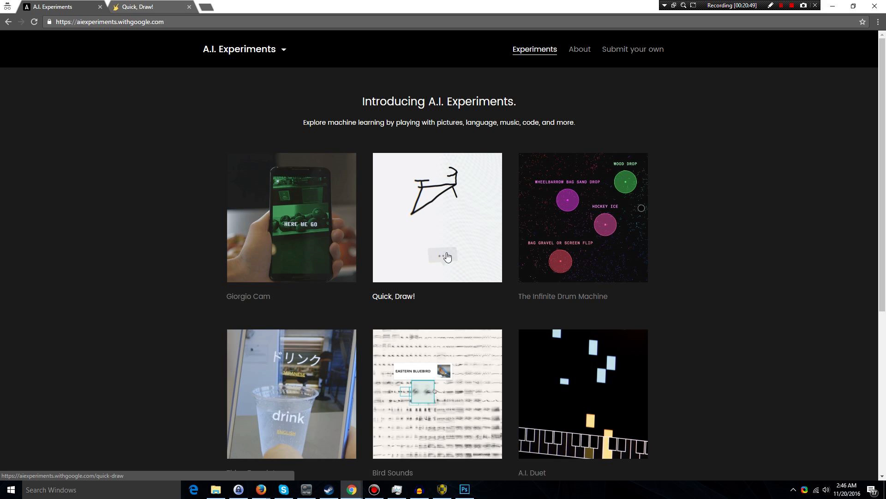
mouse_move(409, 239)
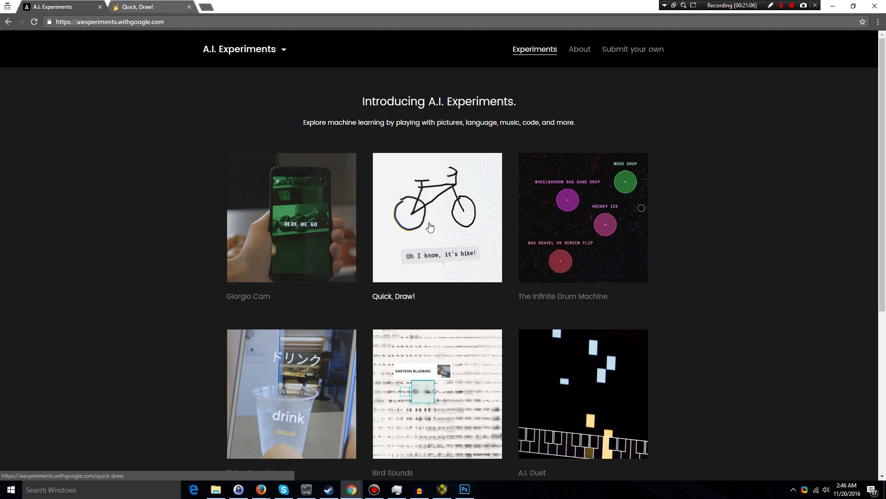
mouse_move(502, 209)
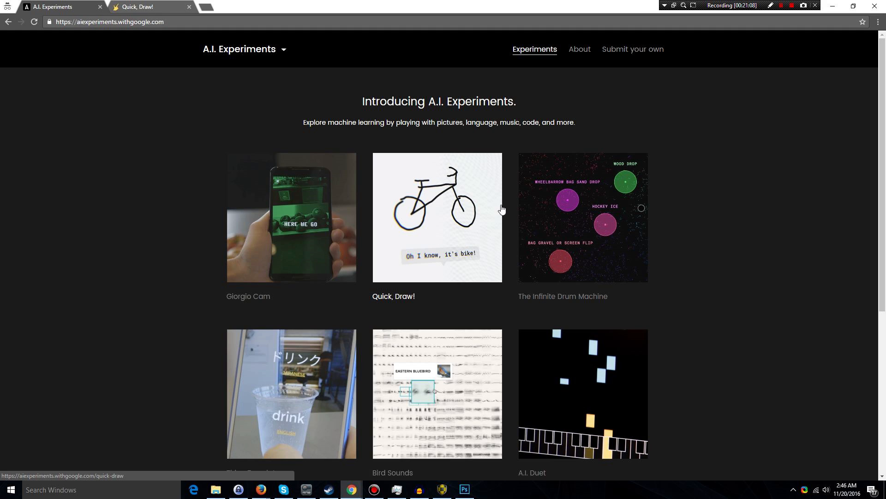
mouse_move(437, 233)
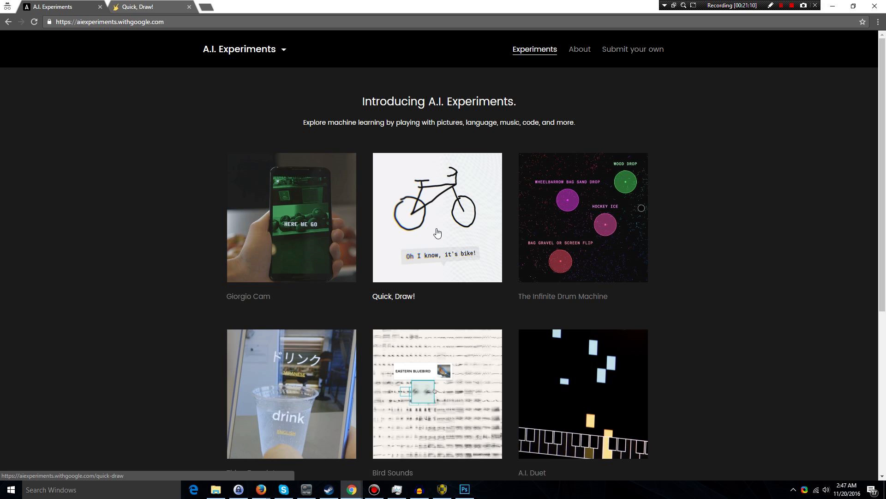
mouse_move(436, 228)
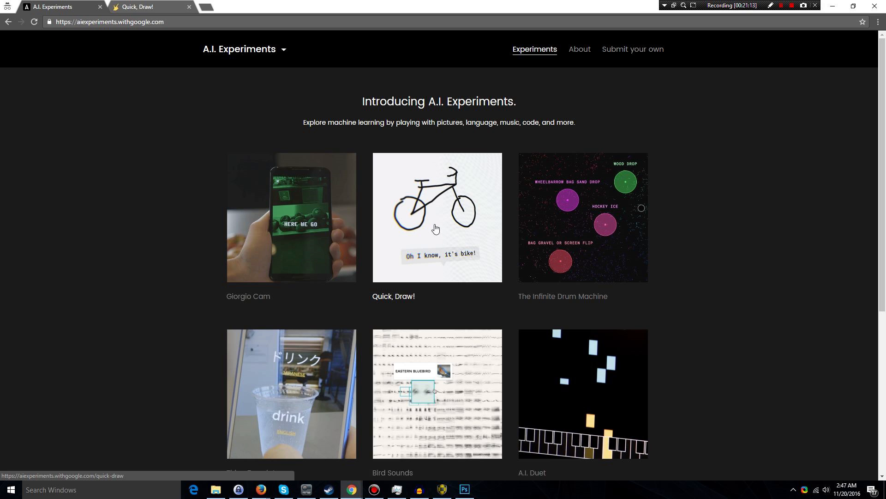
mouse_move(432, 240)
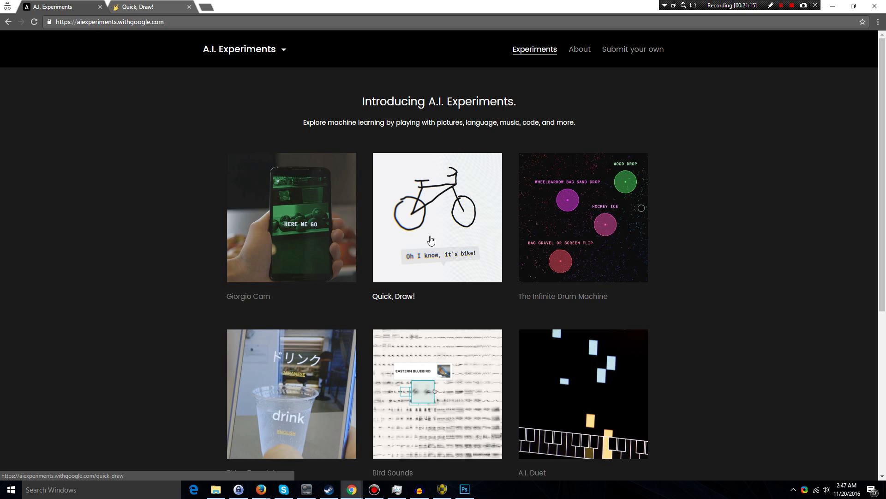
mouse_move(428, 240)
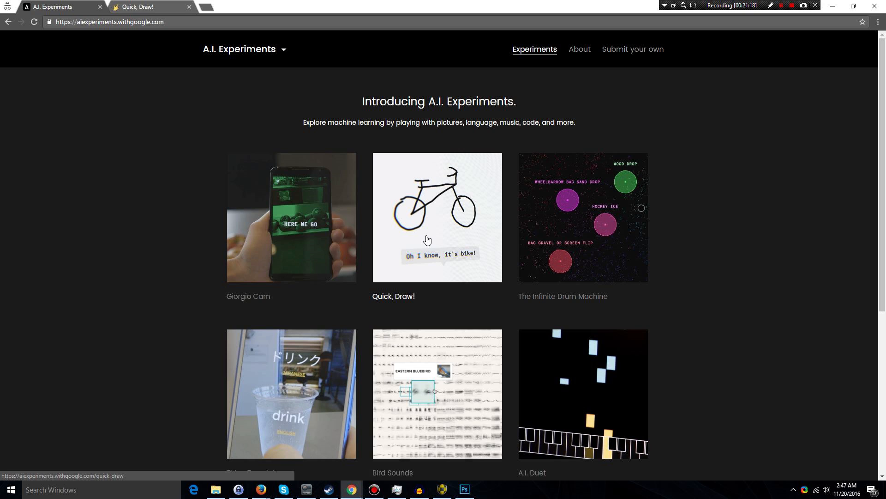